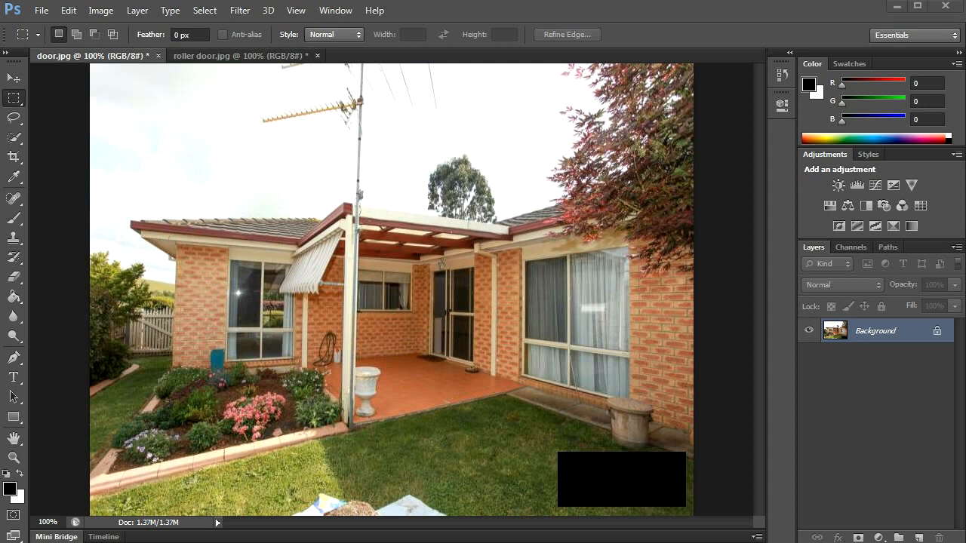
mouse_move(338, 434)
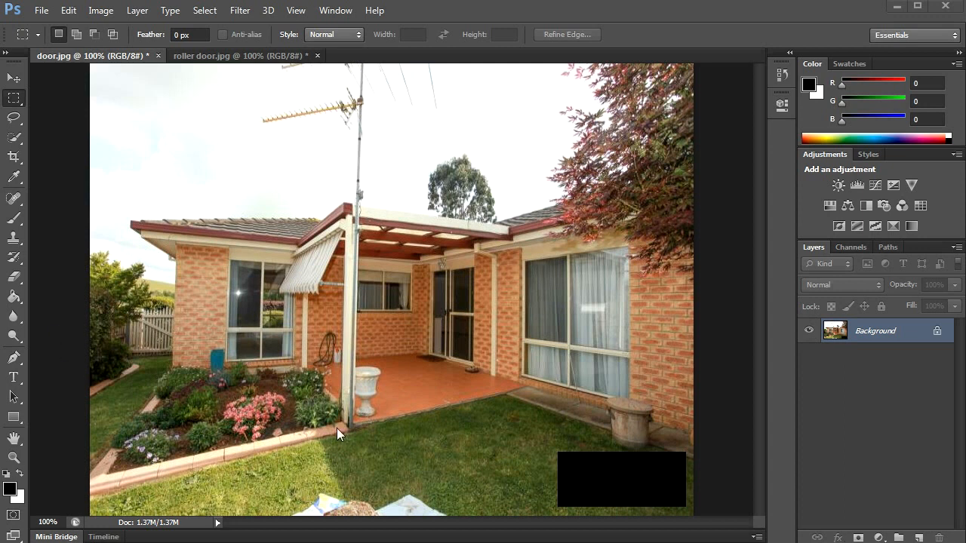
mouse_move(600, 399)
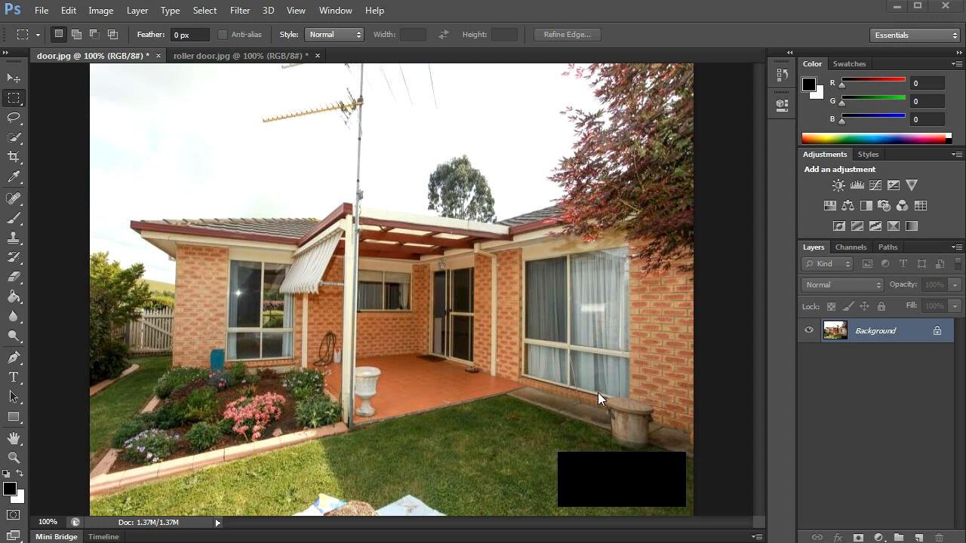
mouse_move(656, 245)
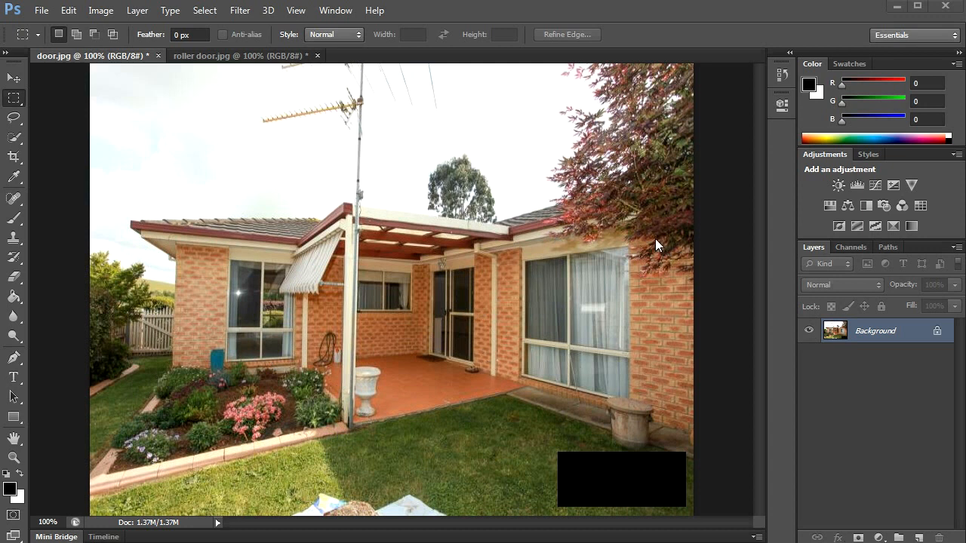
mouse_move(529, 212)
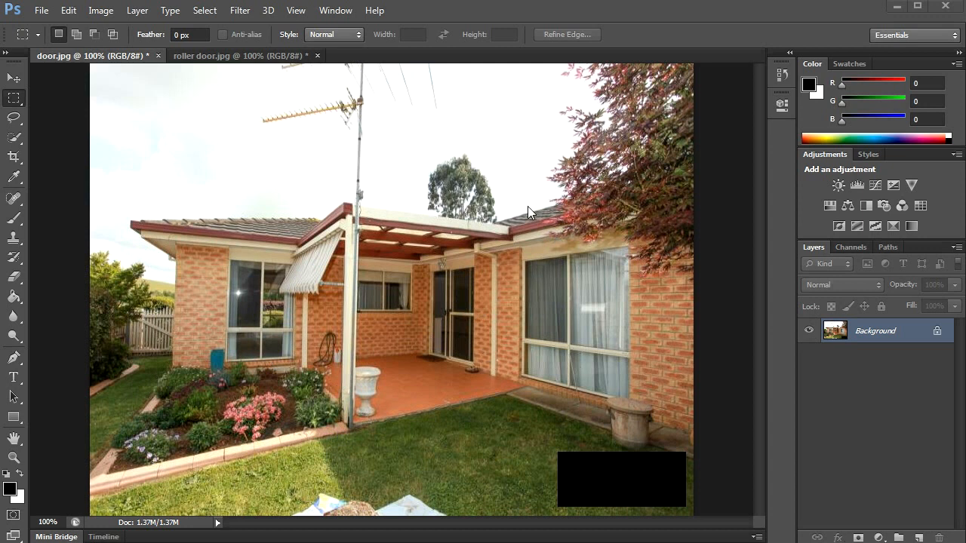
mouse_move(523, 198)
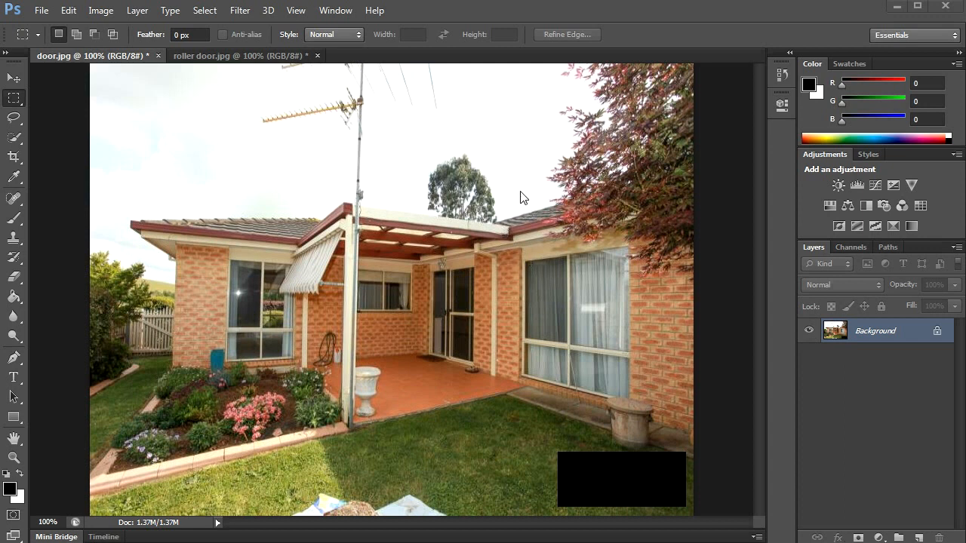
mouse_move(490, 272)
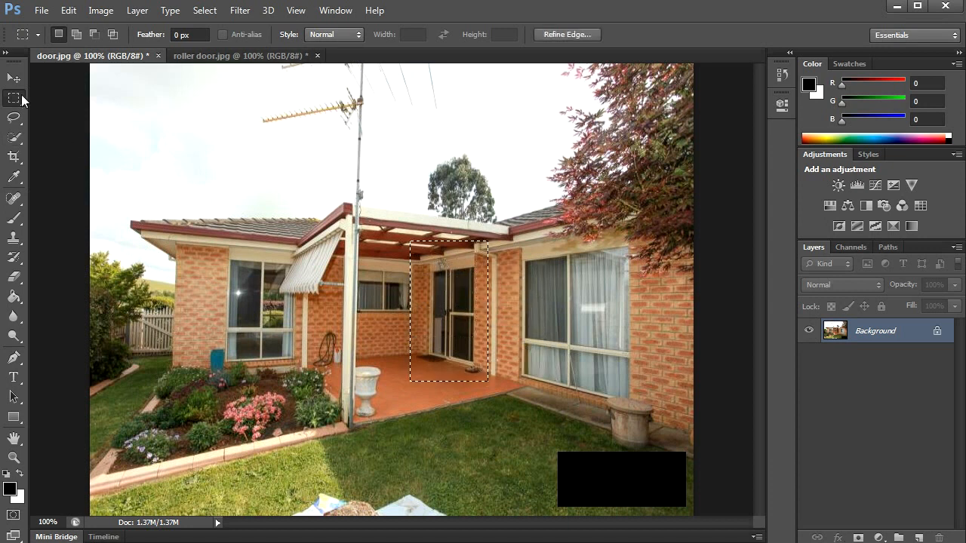
Crop the house photo to the sliding door selection and zoom in on it
click(14, 156)
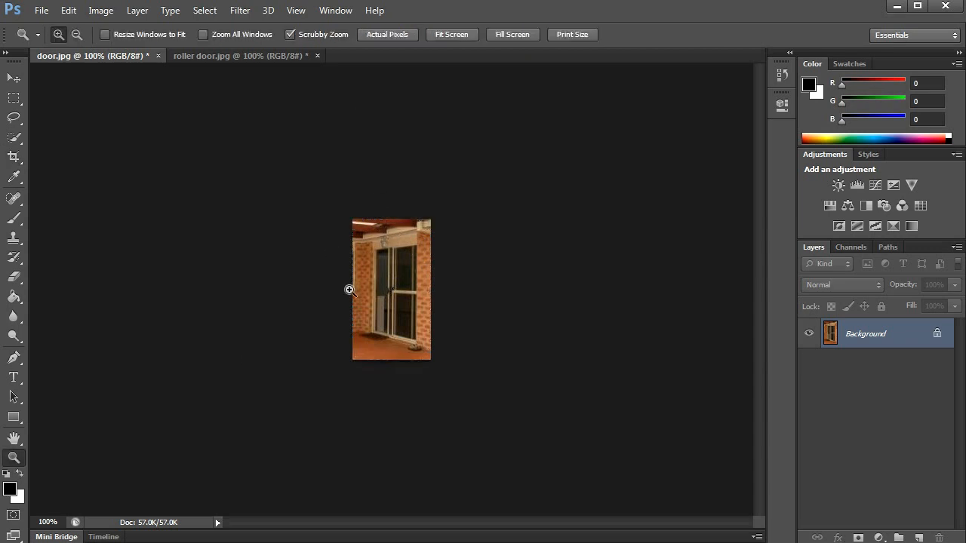
click(350, 289)
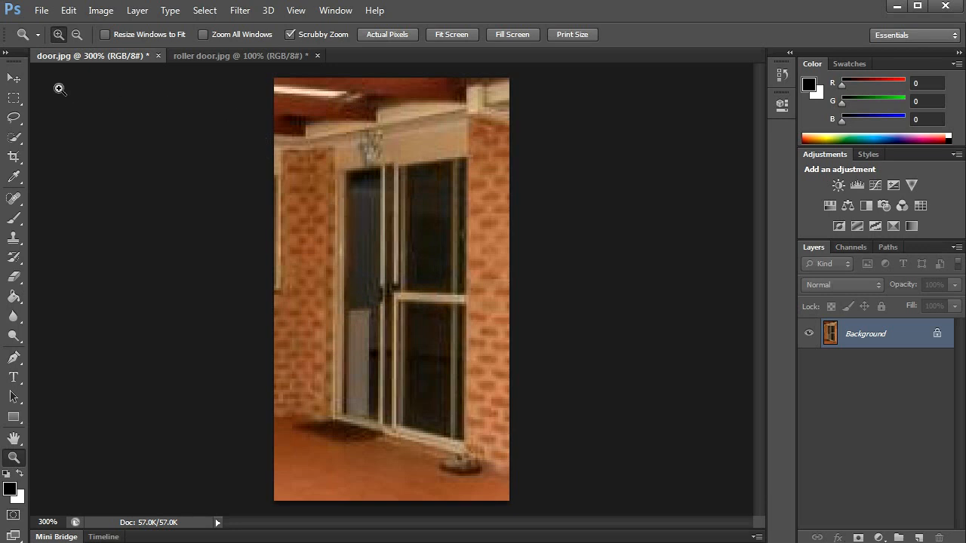
click(68, 9)
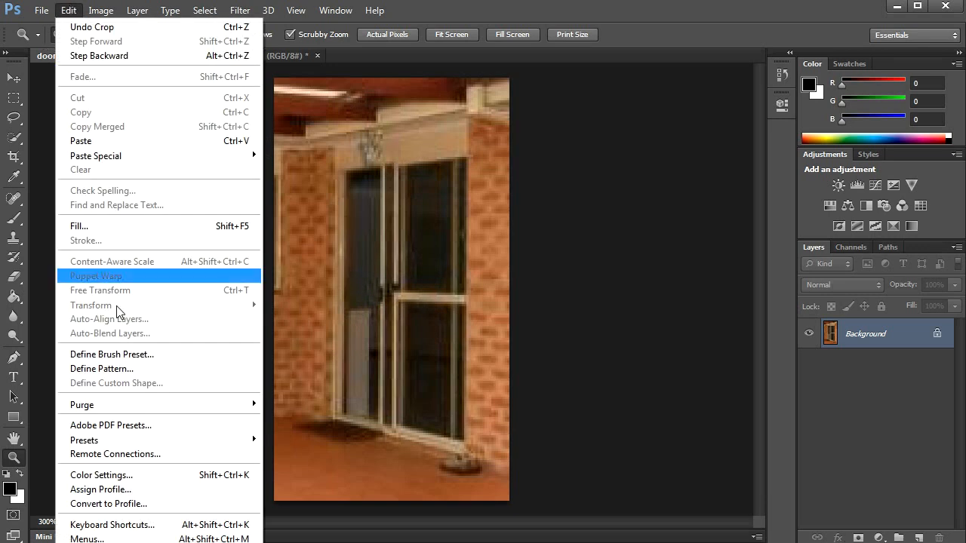
mouse_move(90, 305)
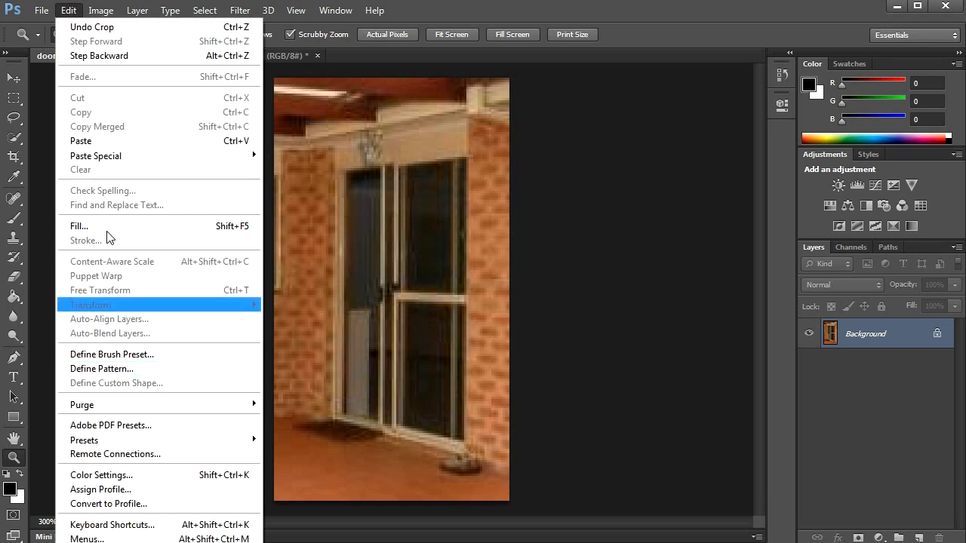
Select the whole door image and skew its left edge to about -18.6°
click(205, 10)
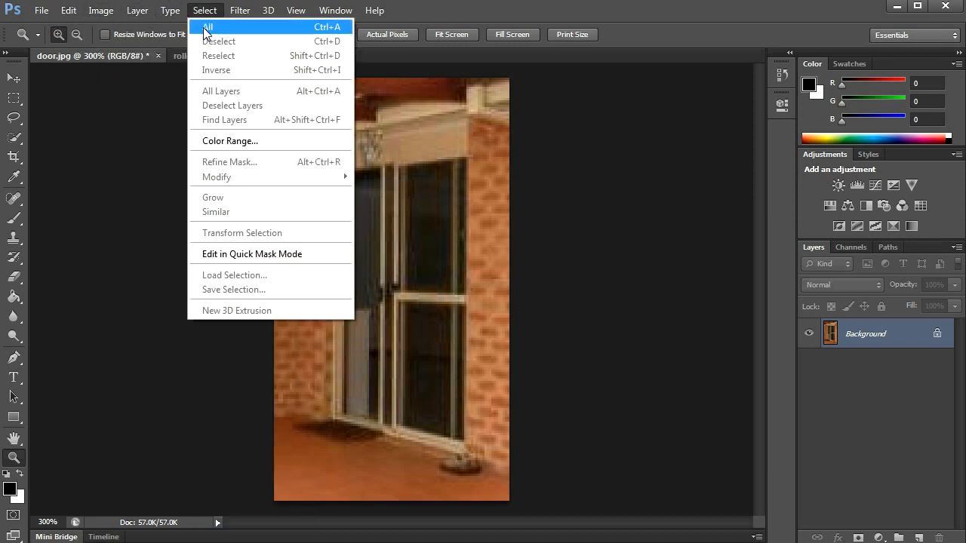
click(68, 10)
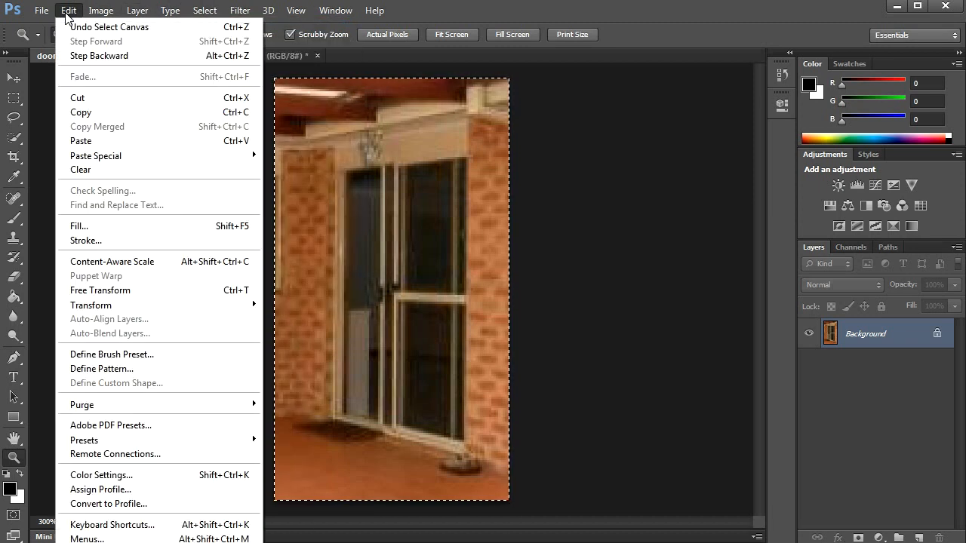
mouse_move(90, 305)
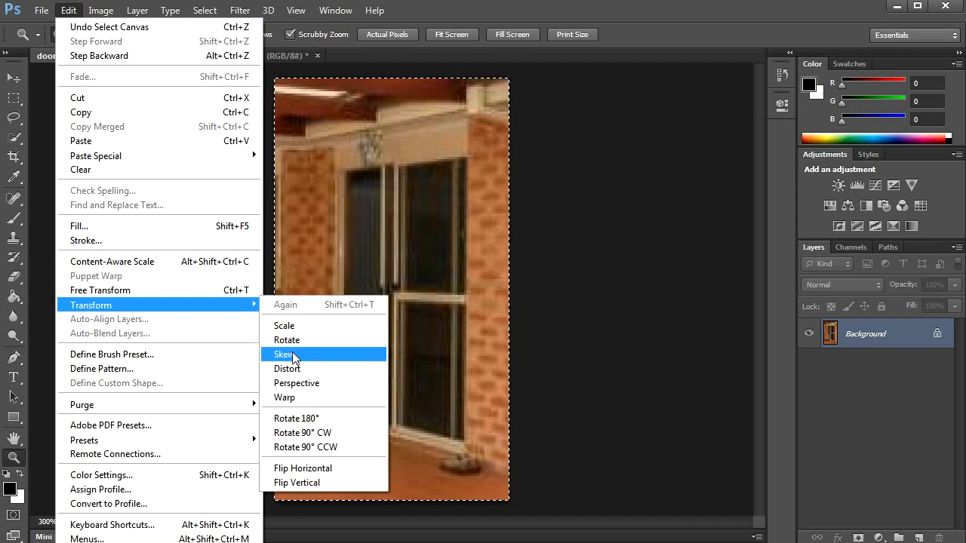
click(283, 354)
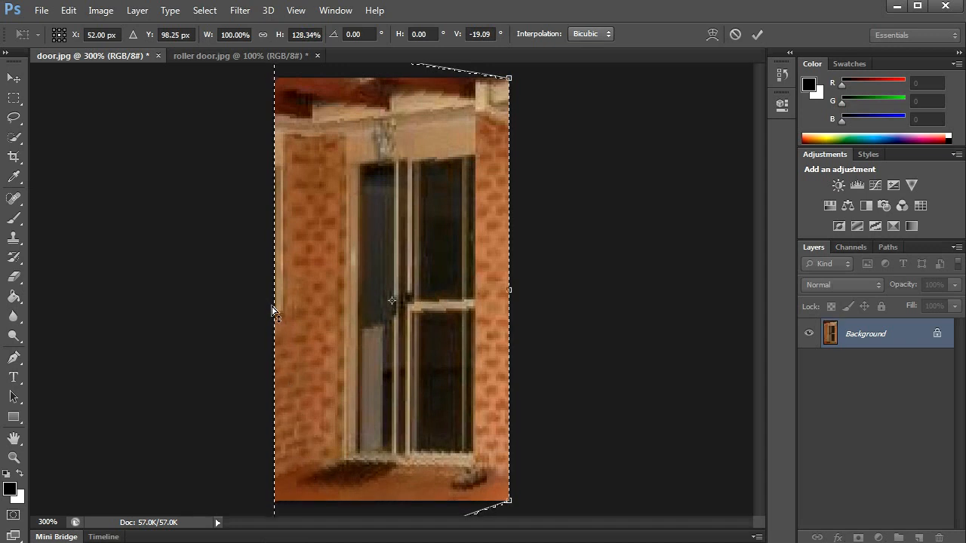
drag(268, 313, 264, 315)
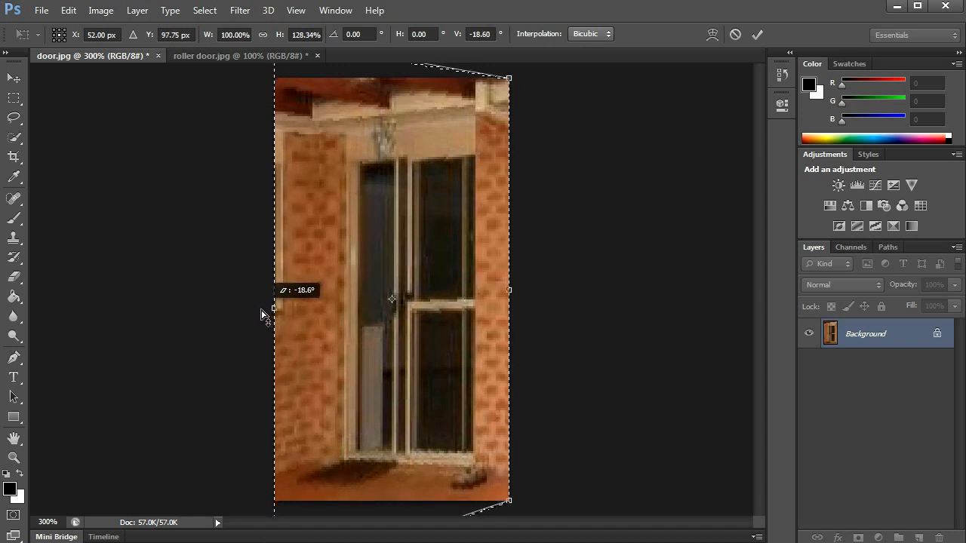
mouse_move(391, 60)
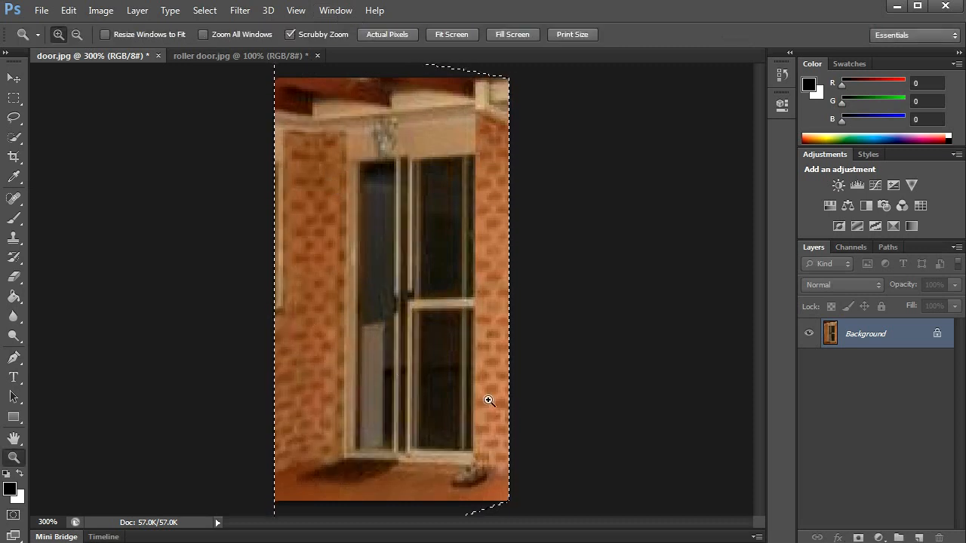
mouse_move(346, 135)
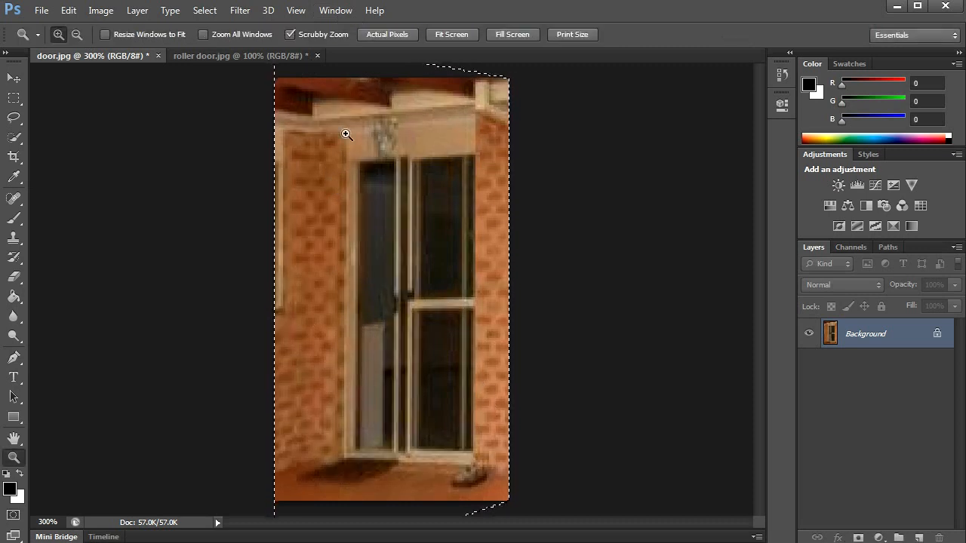
mouse_move(213, 14)
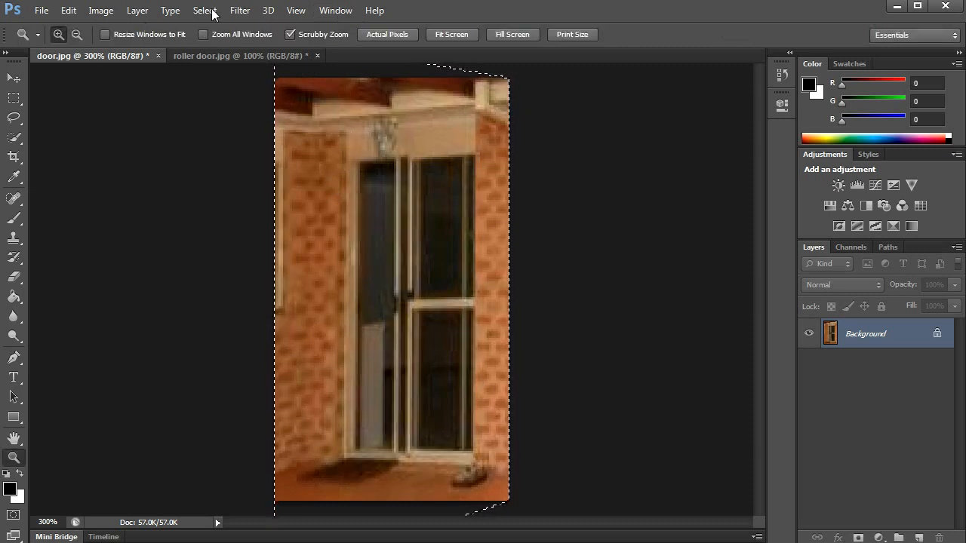
Reselect the entire door image and commit the skew so the frame stands more upright
click(205, 9)
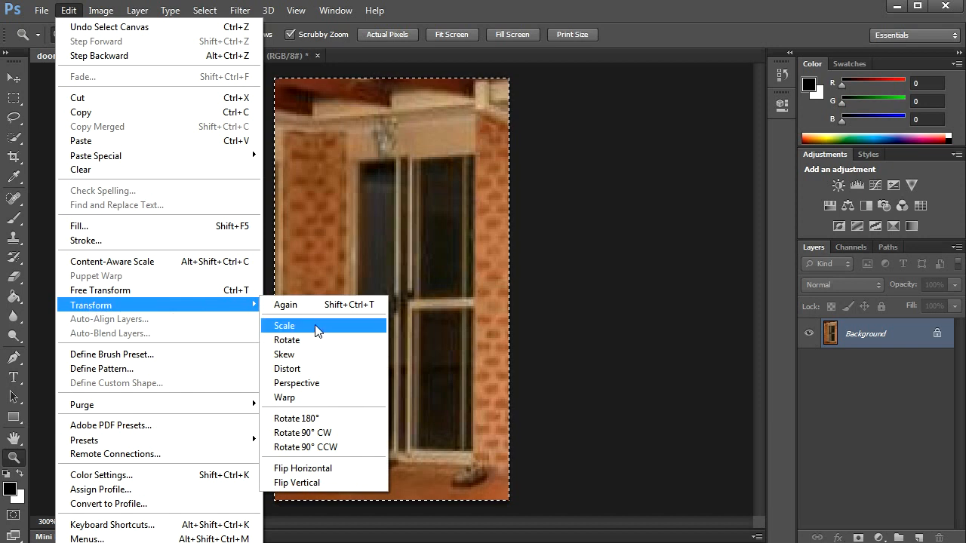
click(284, 354)
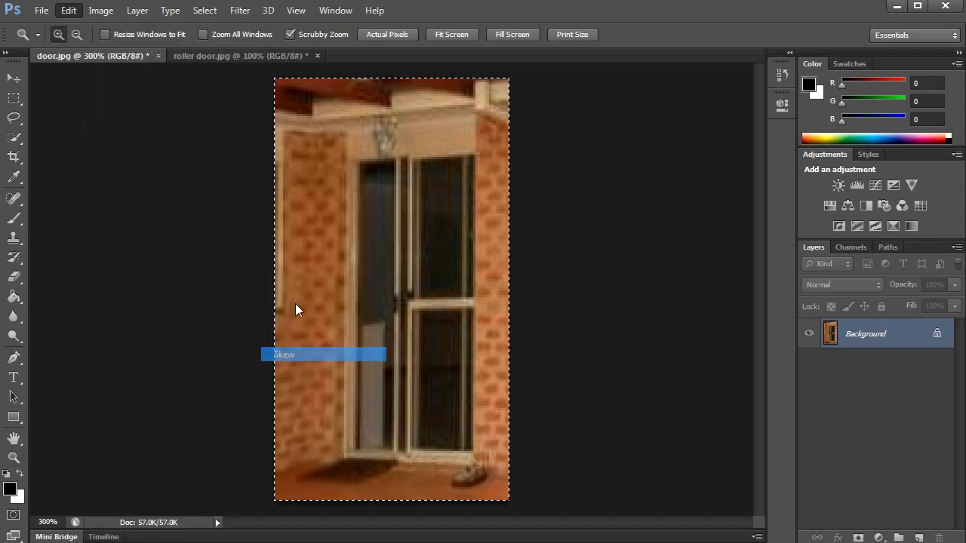
click(285, 354)
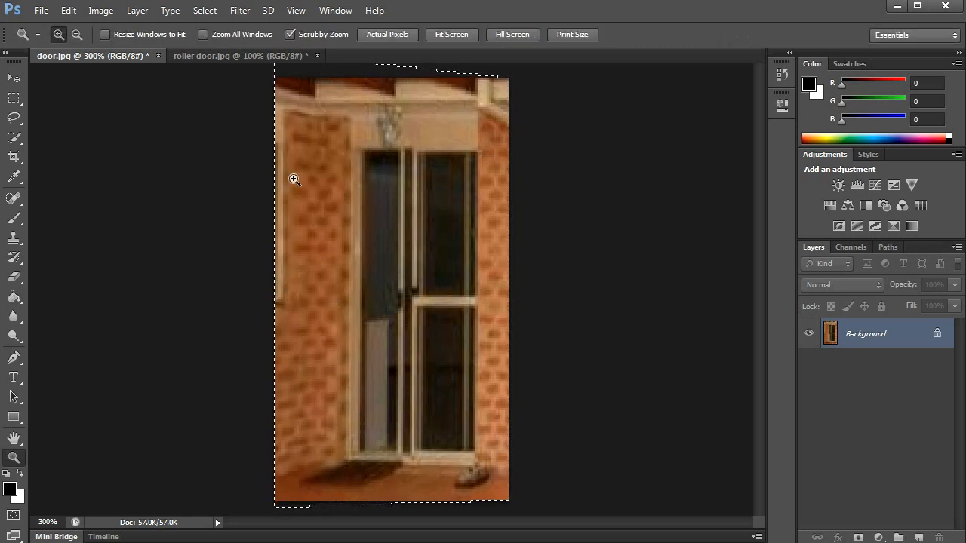
click(205, 10)
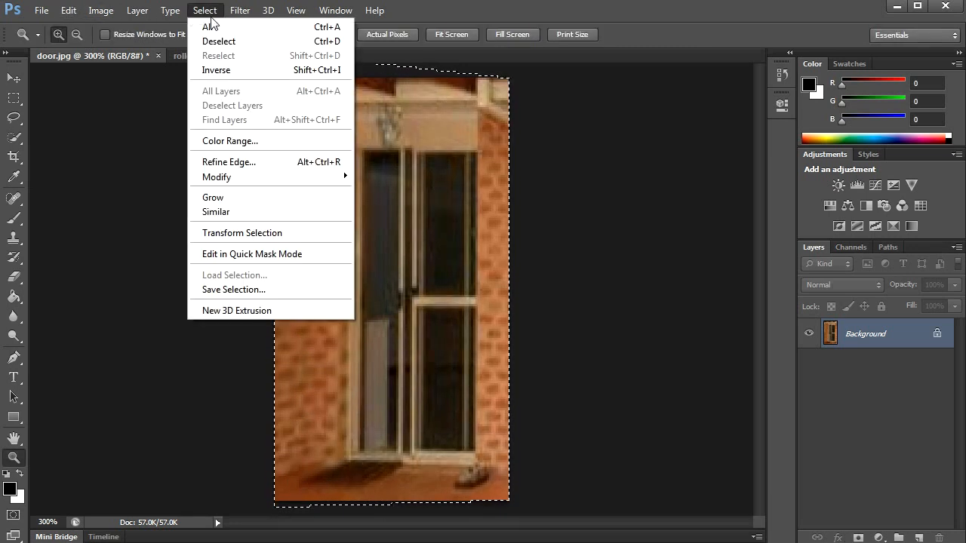
click(170, 10)
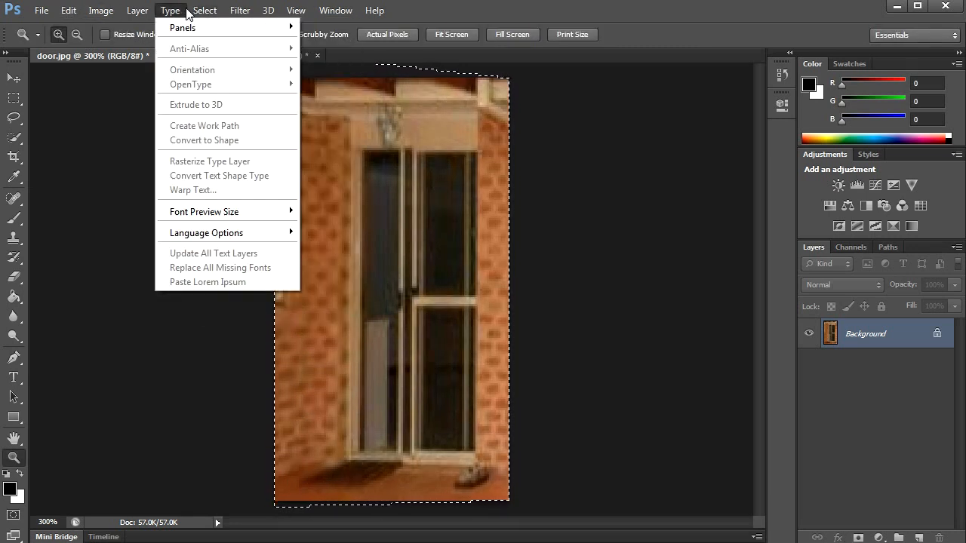
click(204, 10)
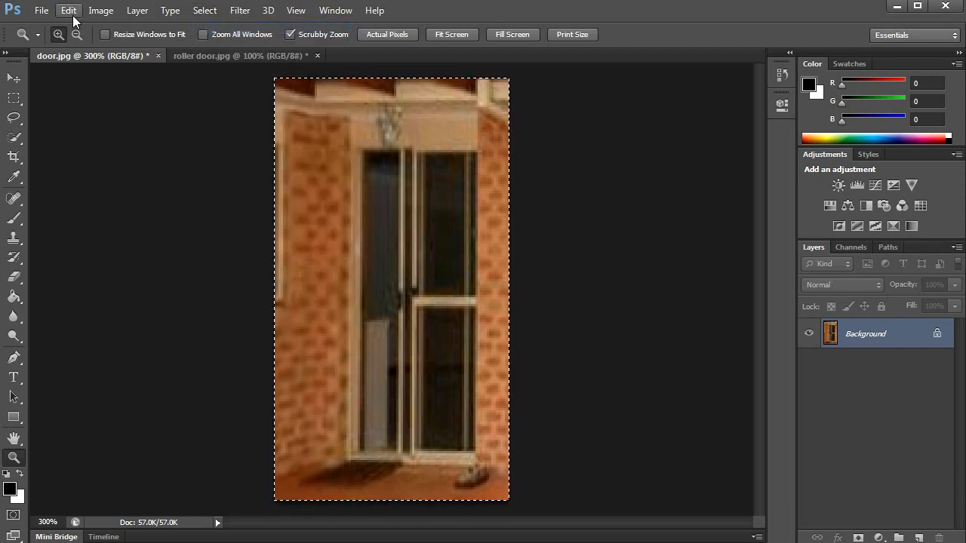
Skew the door picture wider by dragging the left and right sides outward until the frame is vertical
click(69, 10)
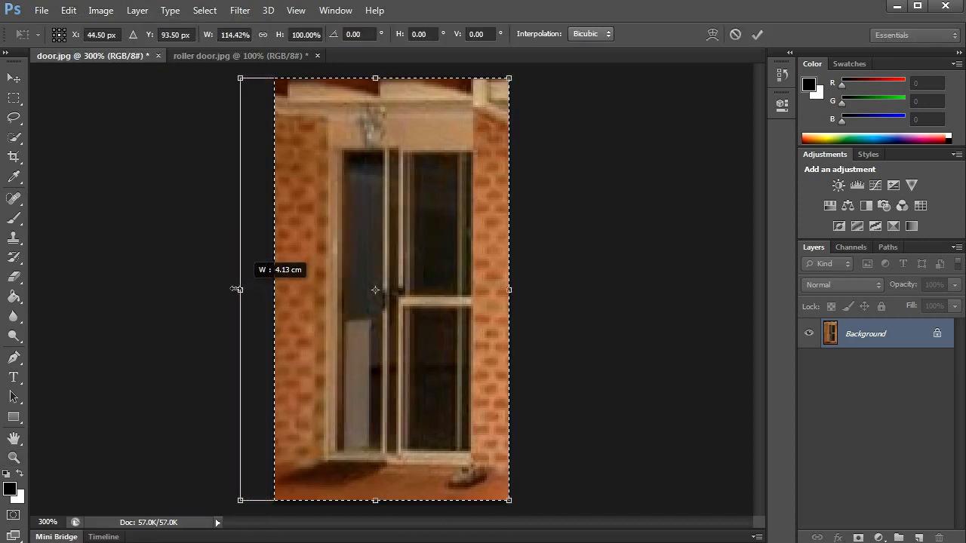
drag(238, 290, 211, 290)
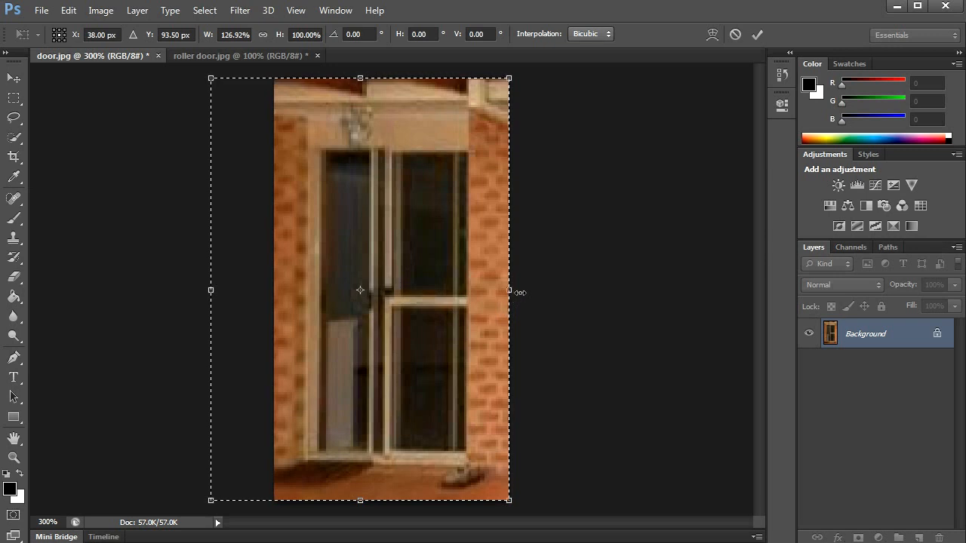
drag(511, 291, 542, 292)
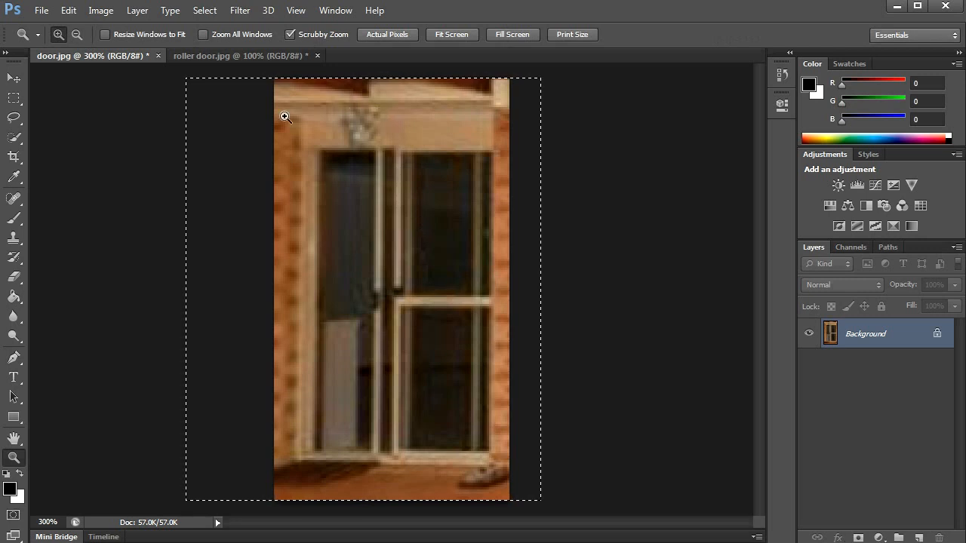
mouse_move(273, 194)
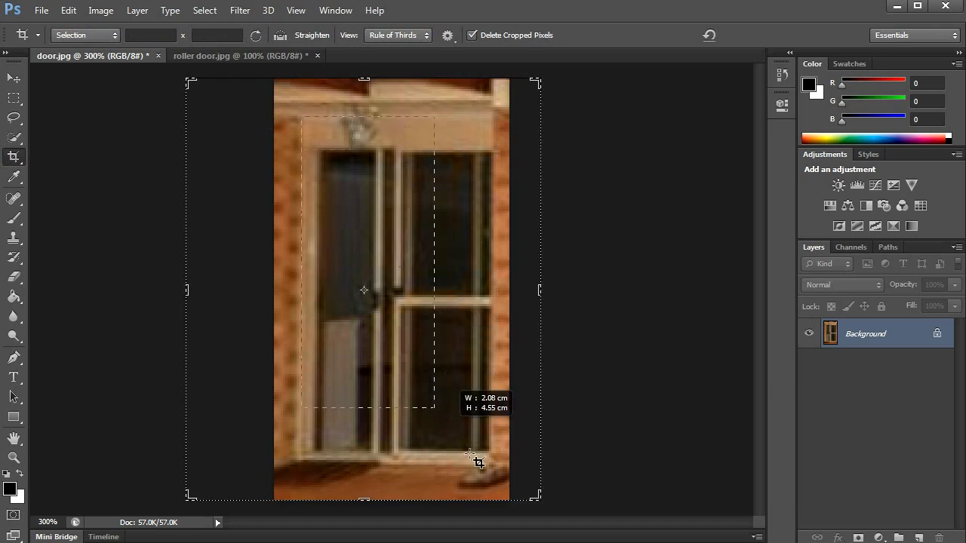
Crop the door picture again, trimming the brick edges to leave only the door frame
drag(472, 457, 489, 462)
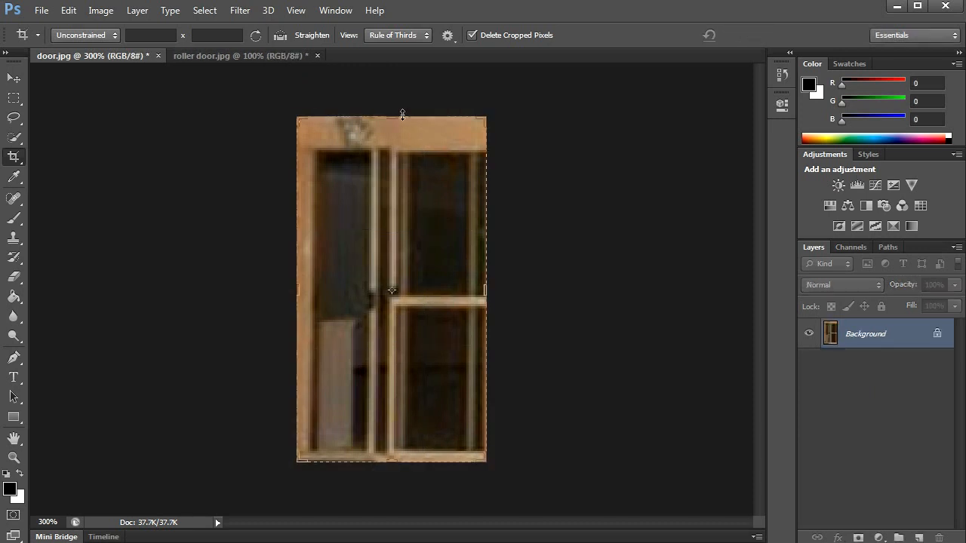
click(41, 10)
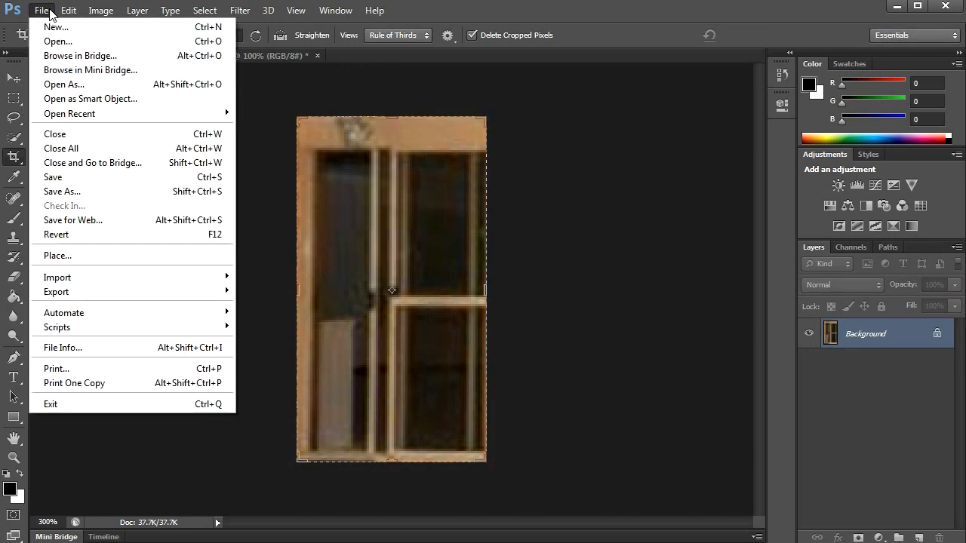
Save As JPEG 'door 1' in the house drawings folder, accepting the JPEG Options
click(62, 190)
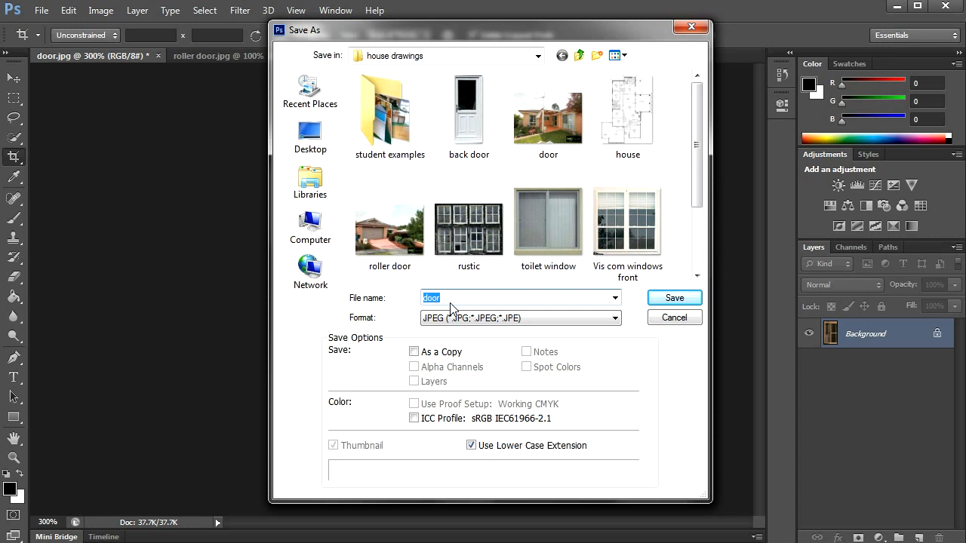
click(449, 297)
text( 1)
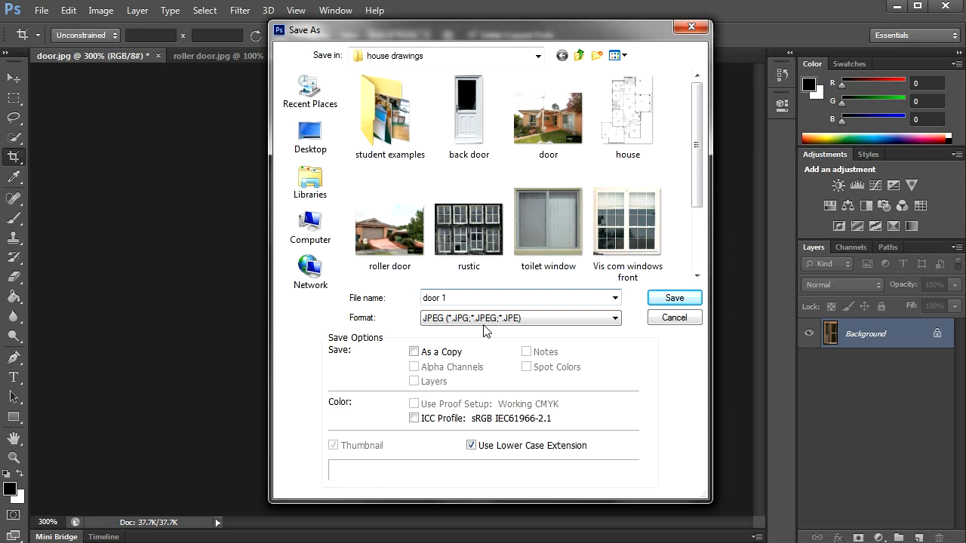
click(519, 317)
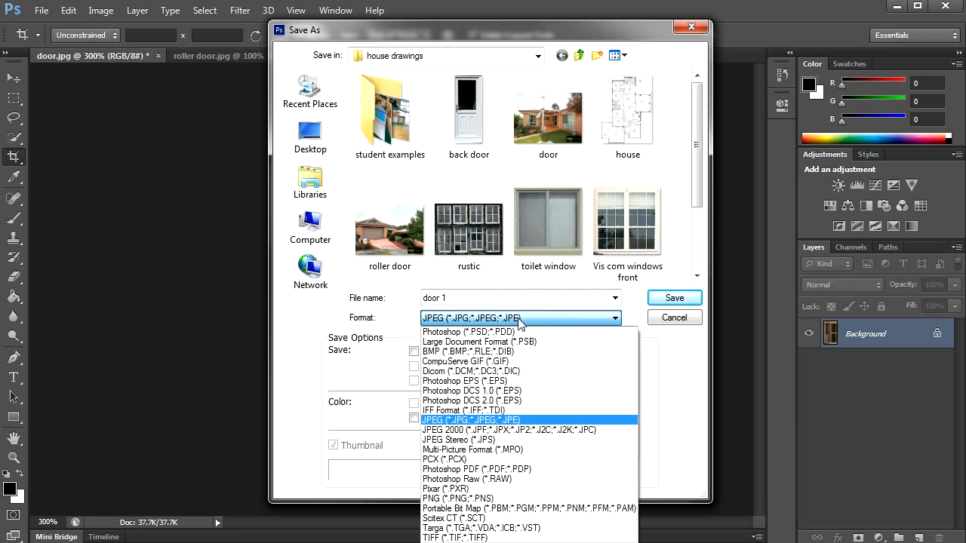
mouse_move(477, 469)
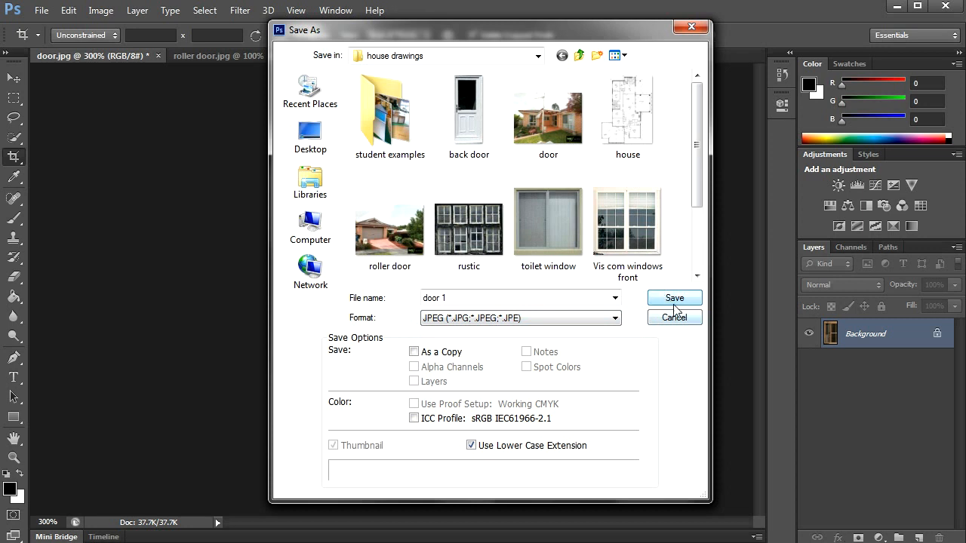
click(674, 297)
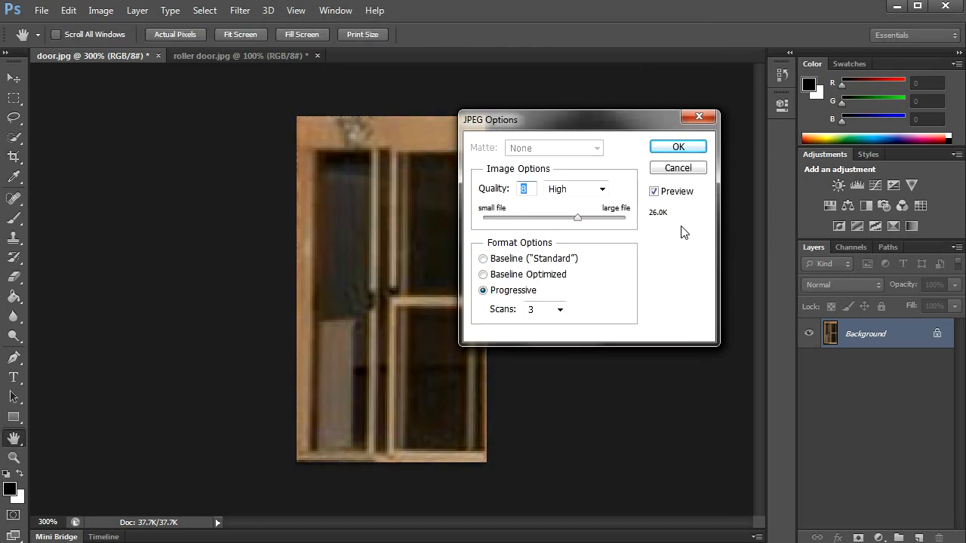
click(677, 146)
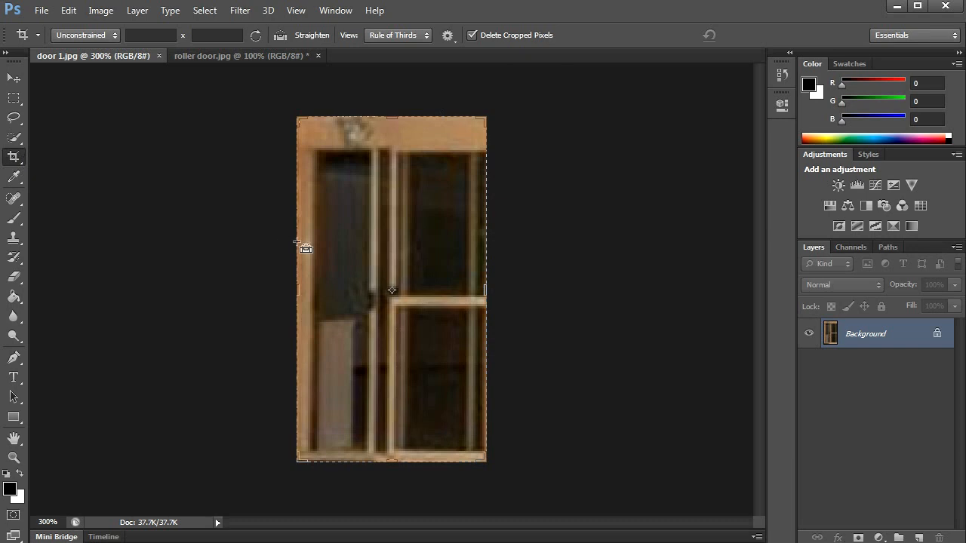
mouse_move(244, 71)
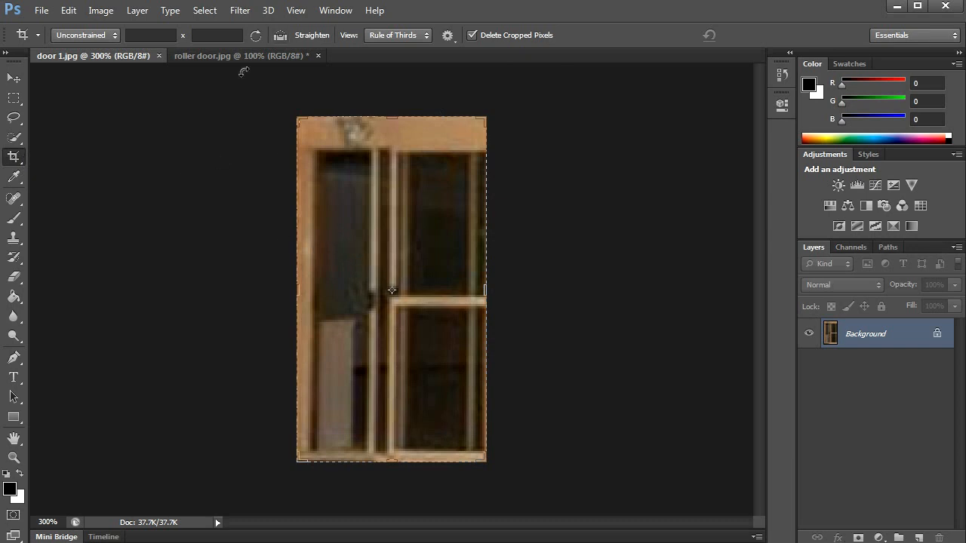
mouse_move(168, 55)
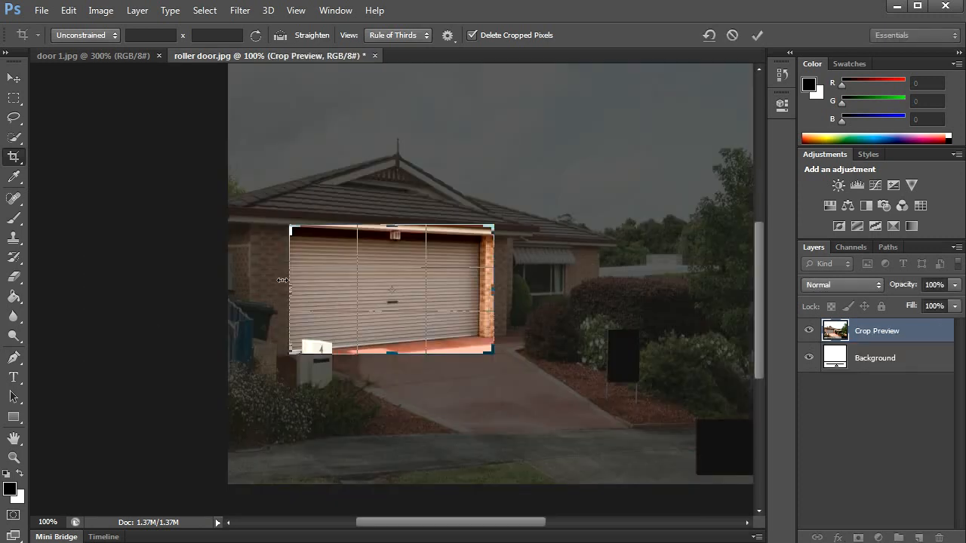
mouse_move(399, 275)
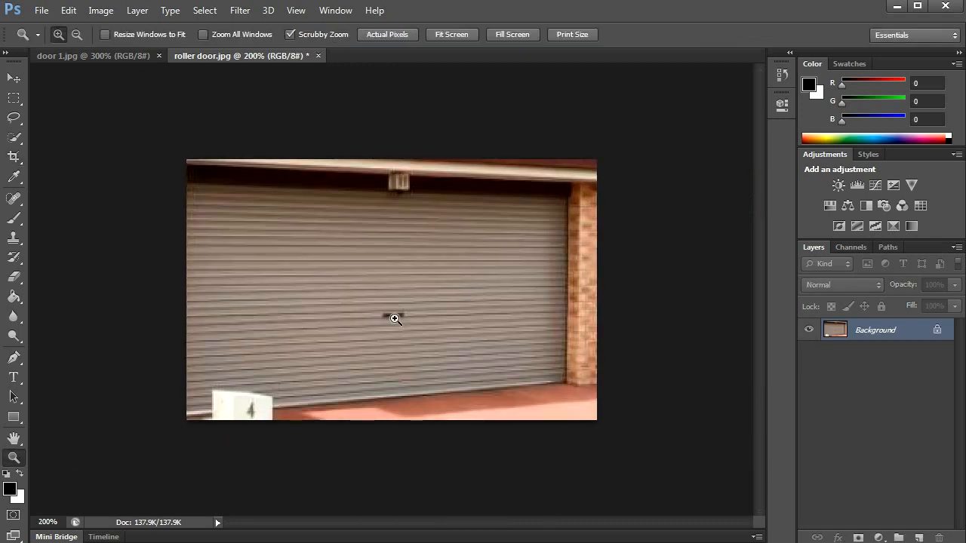
Zoom in on the cropped roller garage door
click(396, 319)
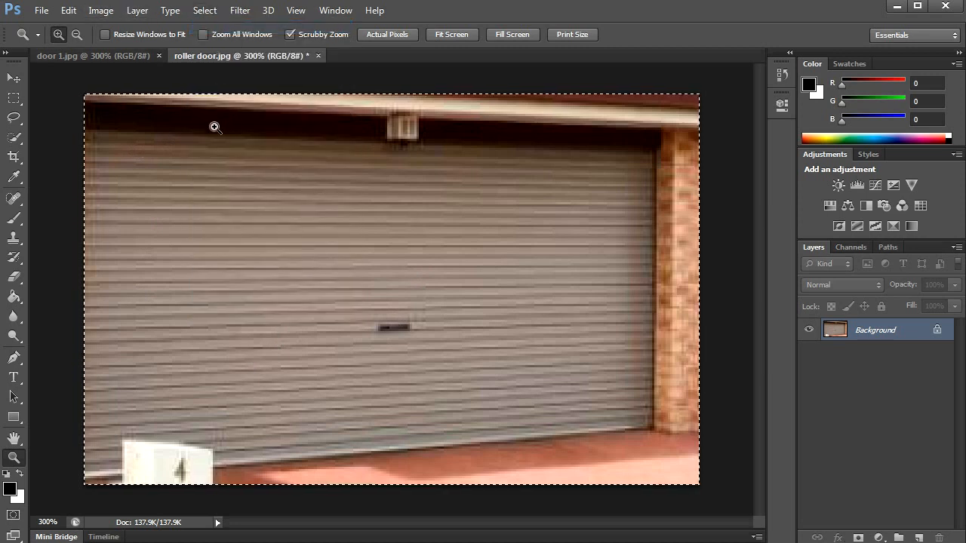
Skew the garage picture twice: raise the top-right corner to level slats, then upright the pillar
click(68, 10)
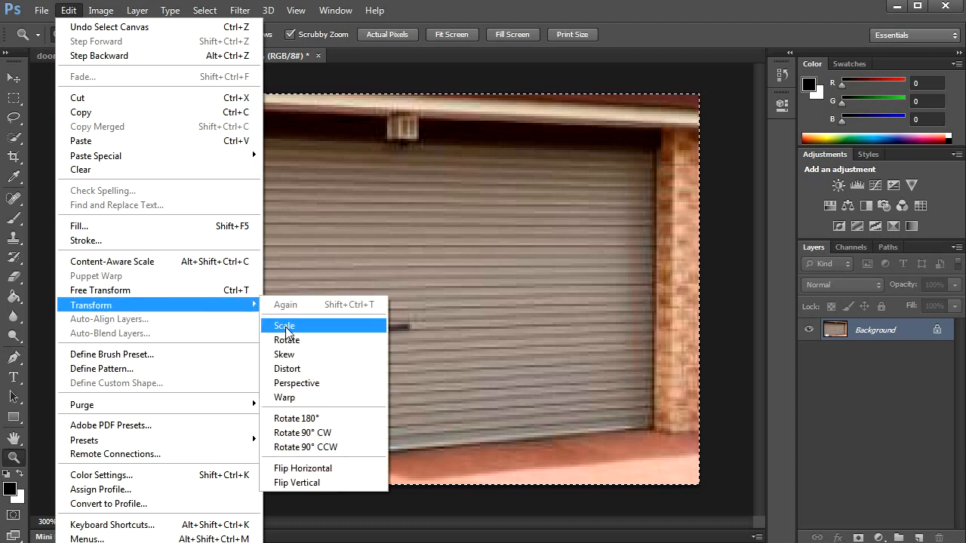
click(284, 325)
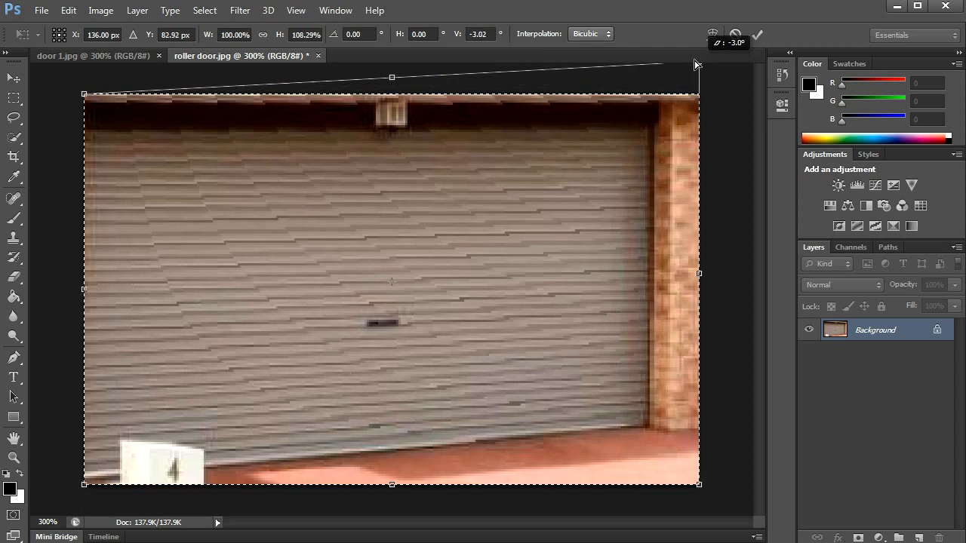
drag(695, 64, 698, 70)
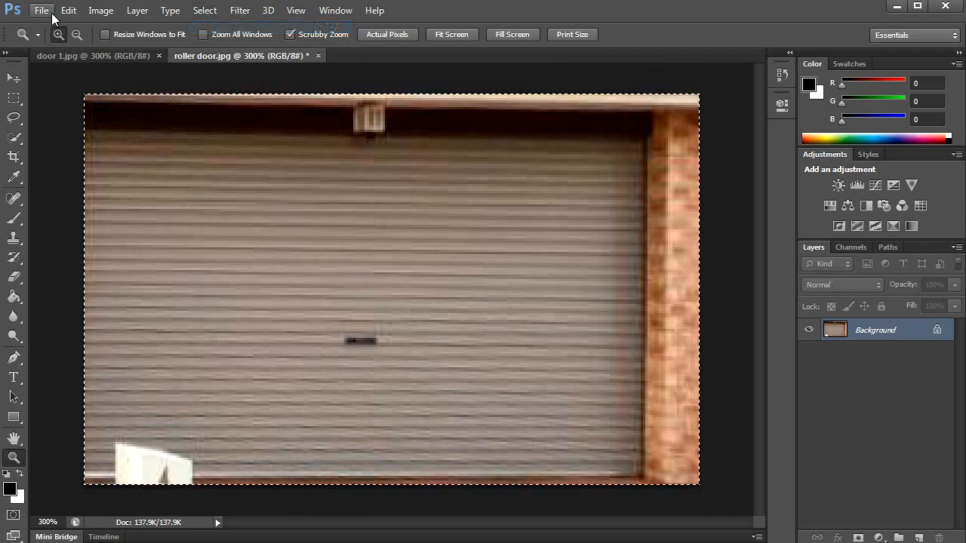
click(68, 10)
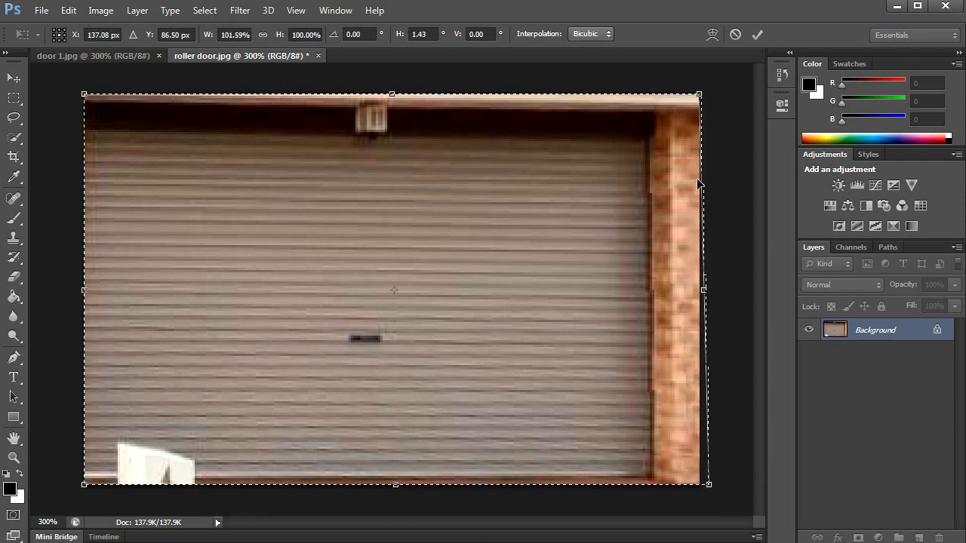
drag(698, 93, 701, 87)
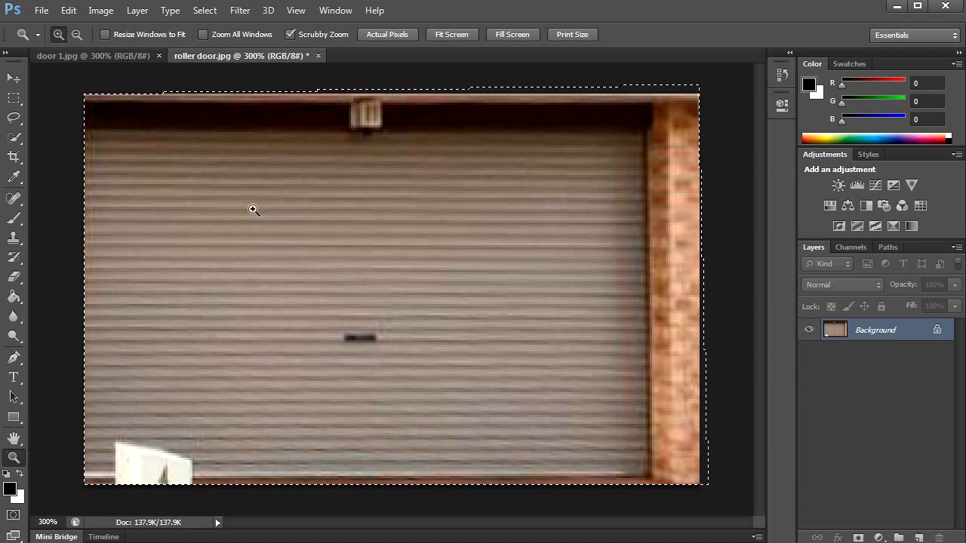
Crop the garage picture to just the roller door slats, excluding the brick pillar
click(14, 156)
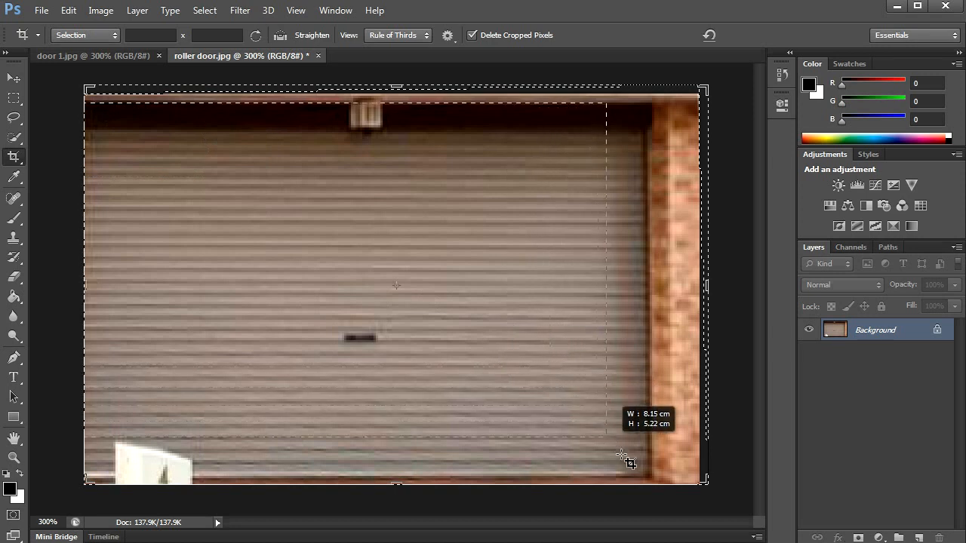
drag(608, 453, 649, 479)
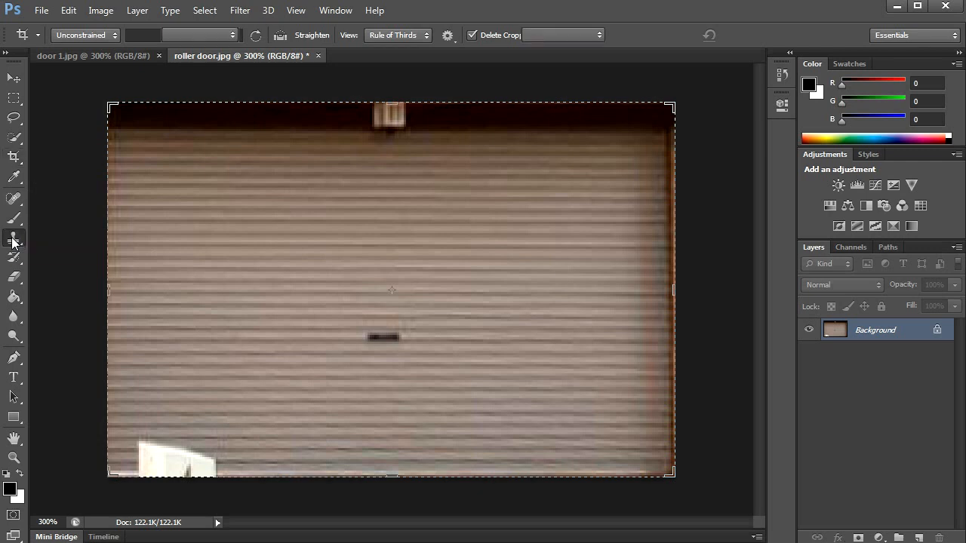
With the Clone Stamp tool, paint over the white patch at the door's bottom left
click(14, 237)
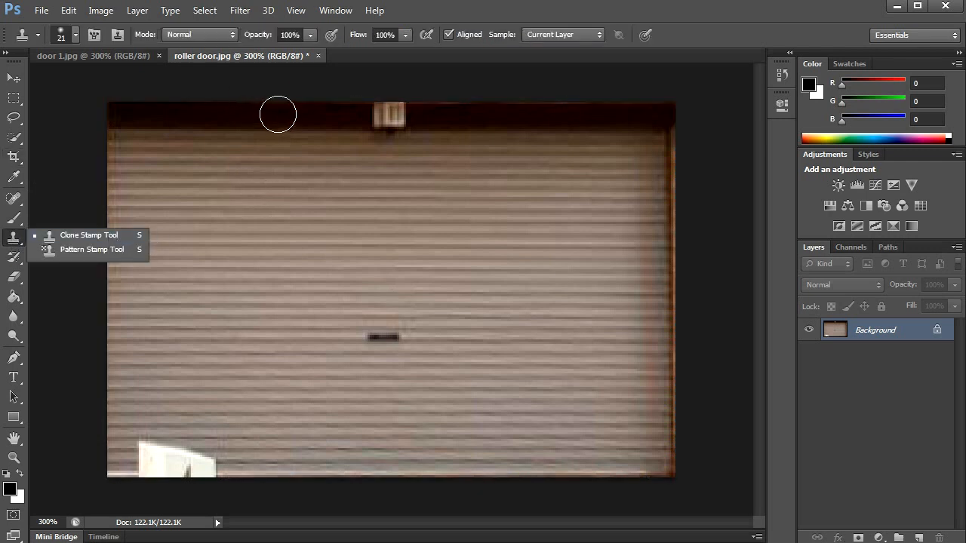
click(74, 34)
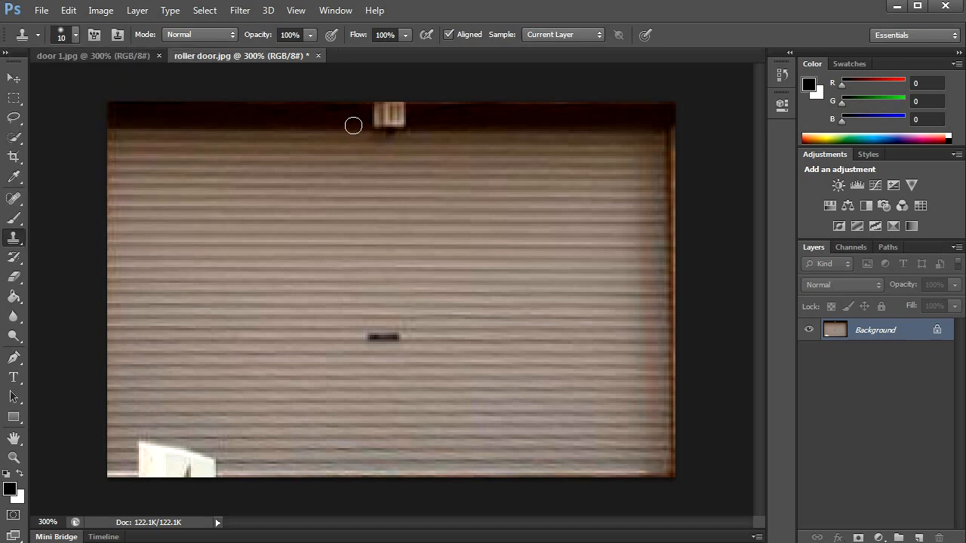
mouse_move(50, 140)
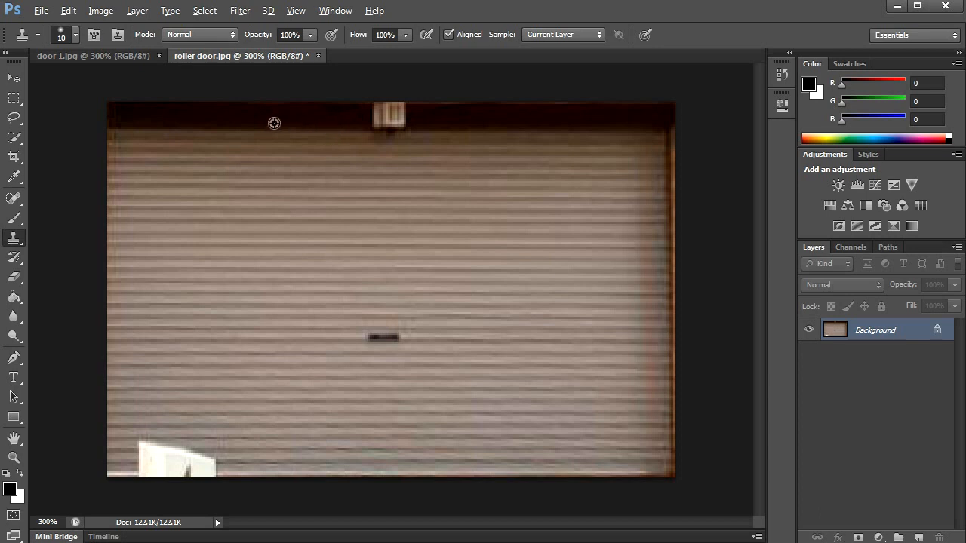
mouse_move(310, 113)
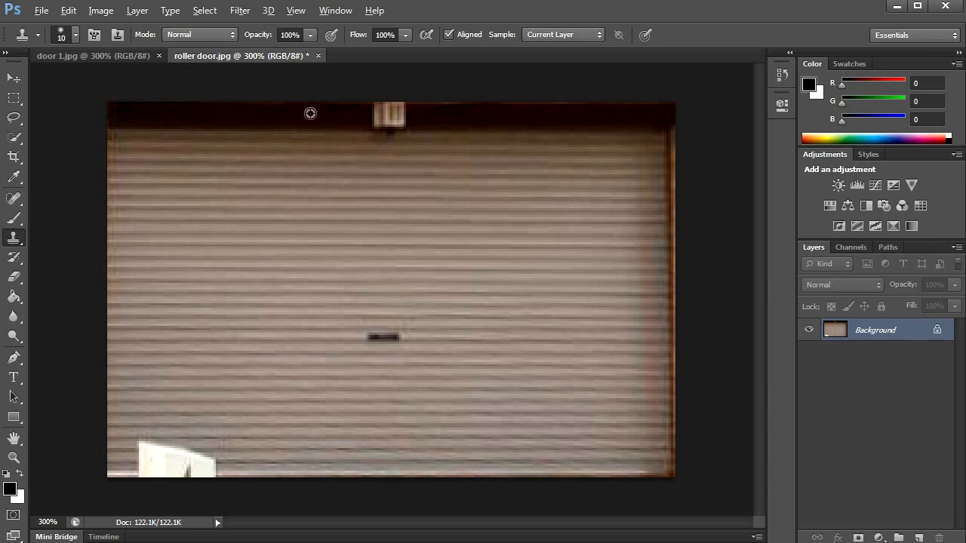
mouse_move(379, 119)
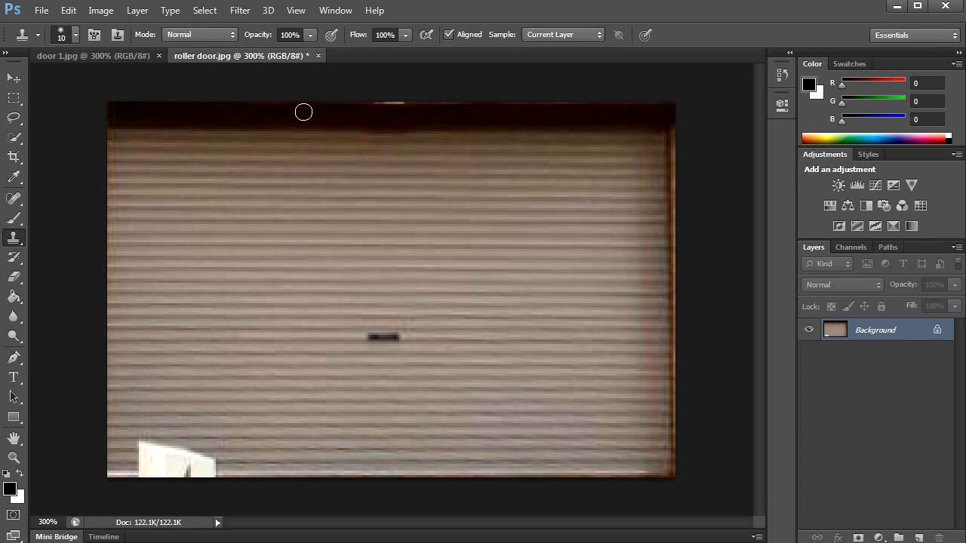
mouse_move(389, 111)
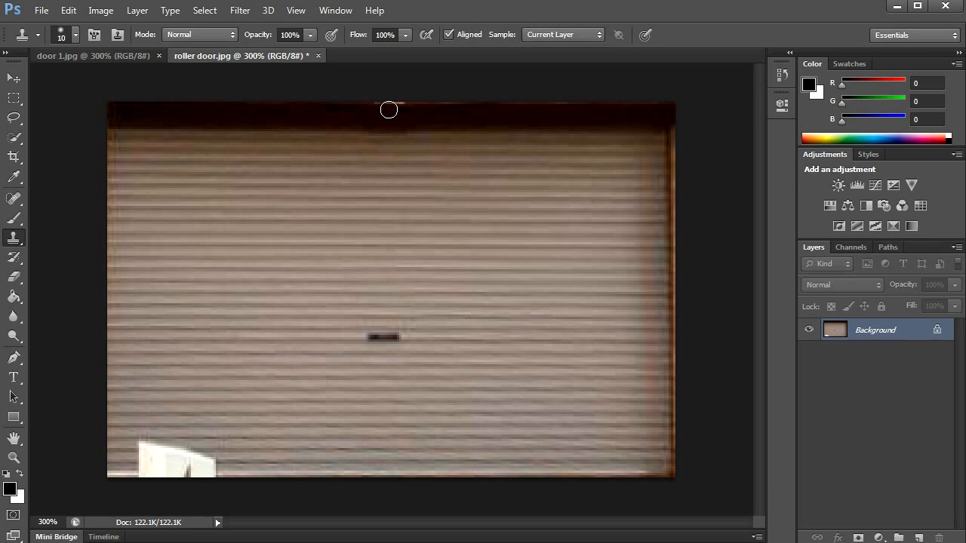
mouse_move(603, 193)
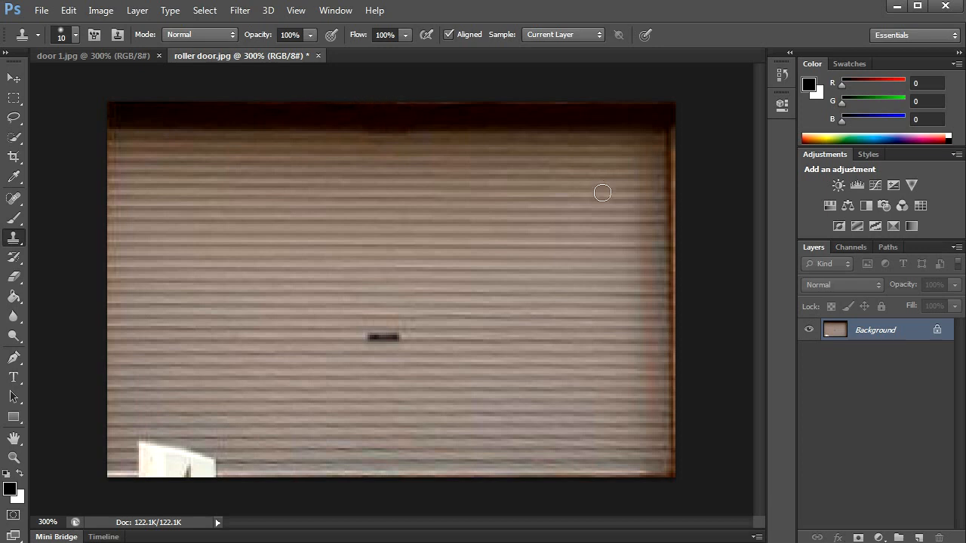
mouse_move(573, 228)
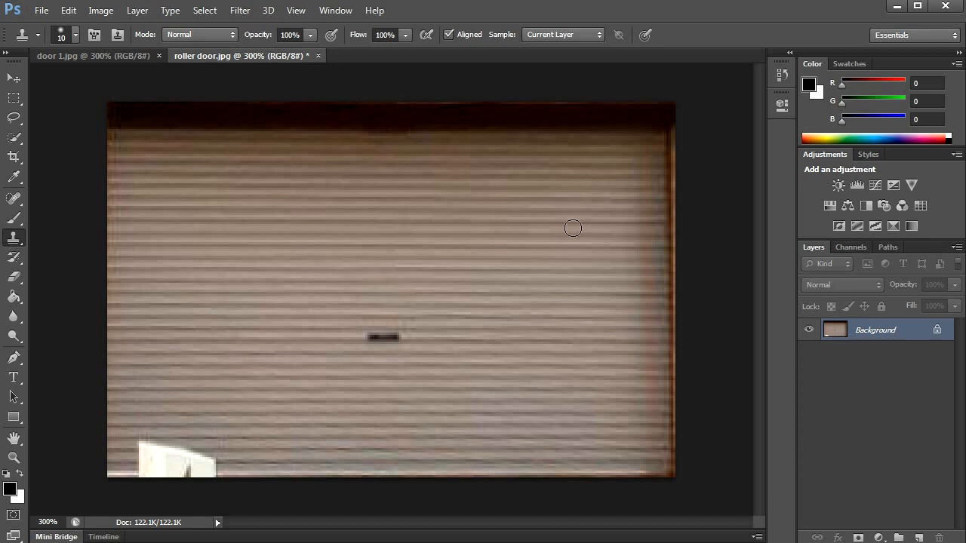
mouse_move(253, 464)
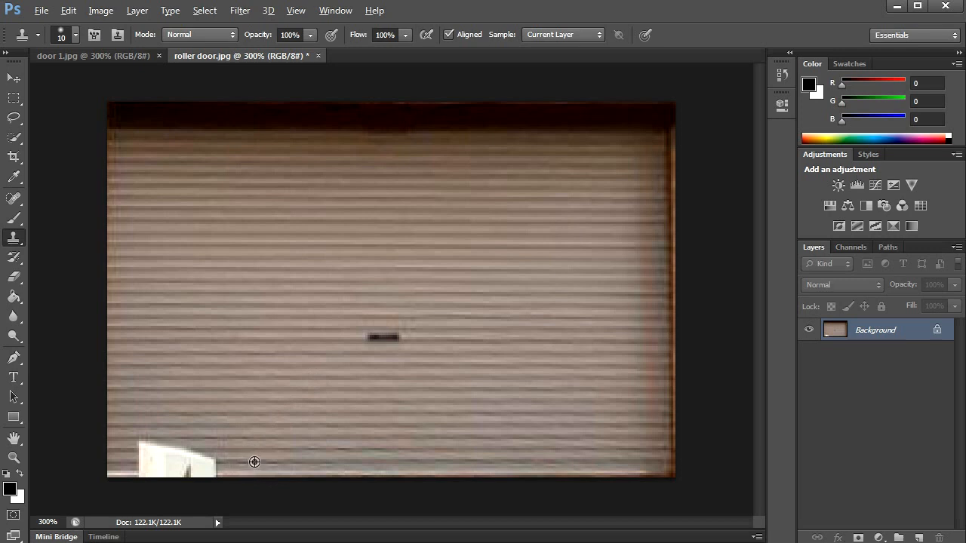
mouse_move(211, 462)
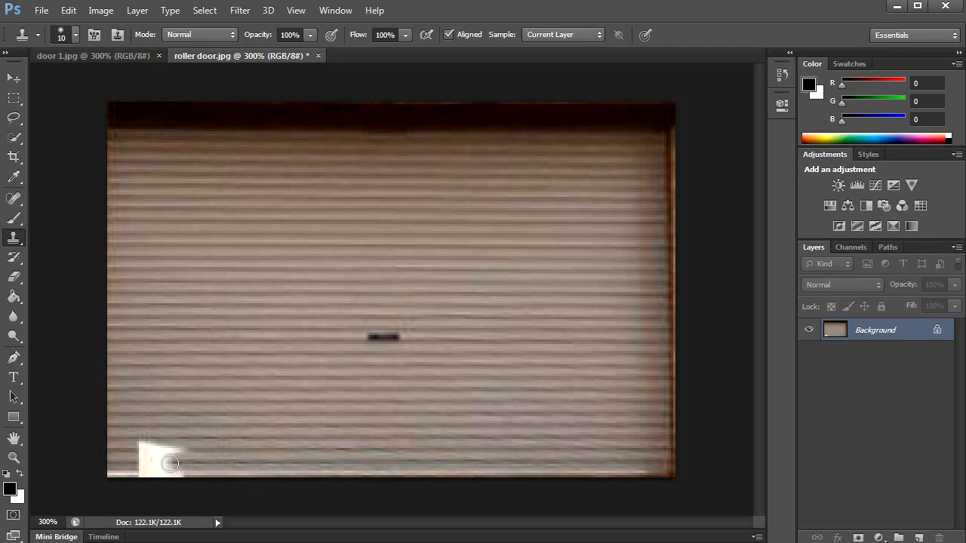
drag(171, 464, 161, 472)
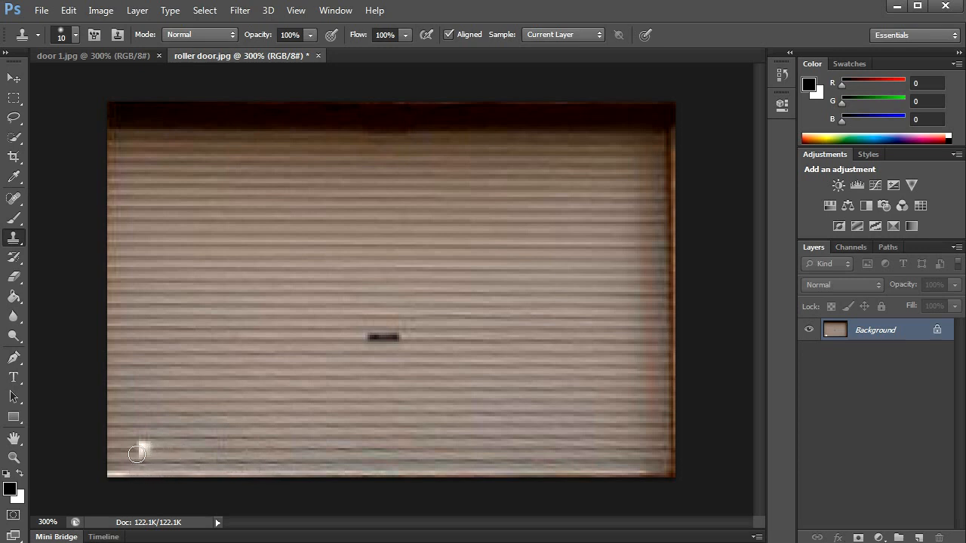
mouse_move(174, 453)
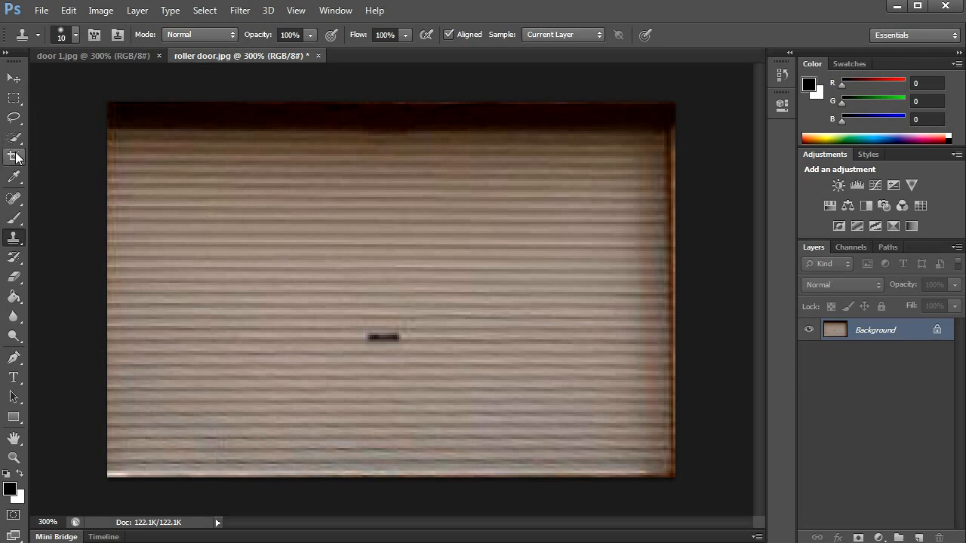
Crop a thin strip off the left and right edges of the roller door image
click(13, 156)
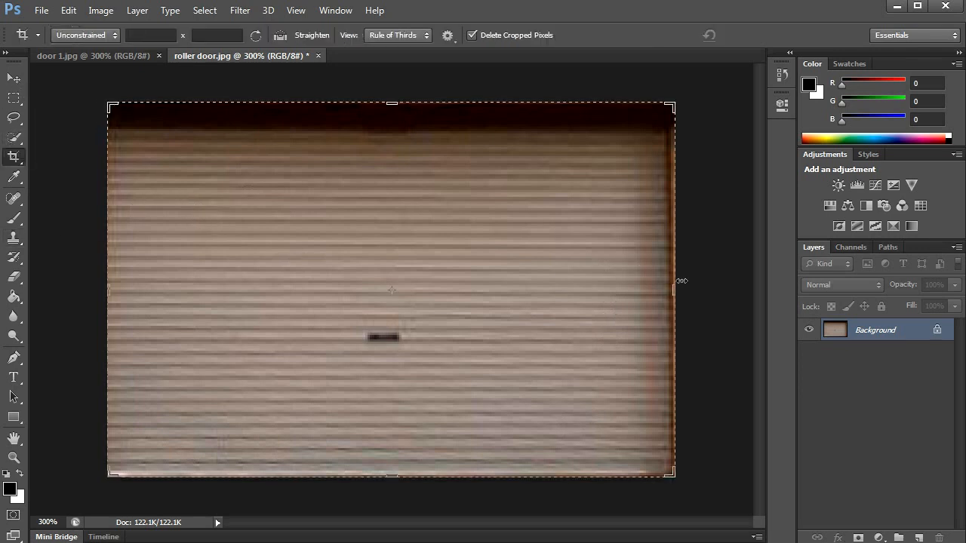
drag(671, 291, 675, 287)
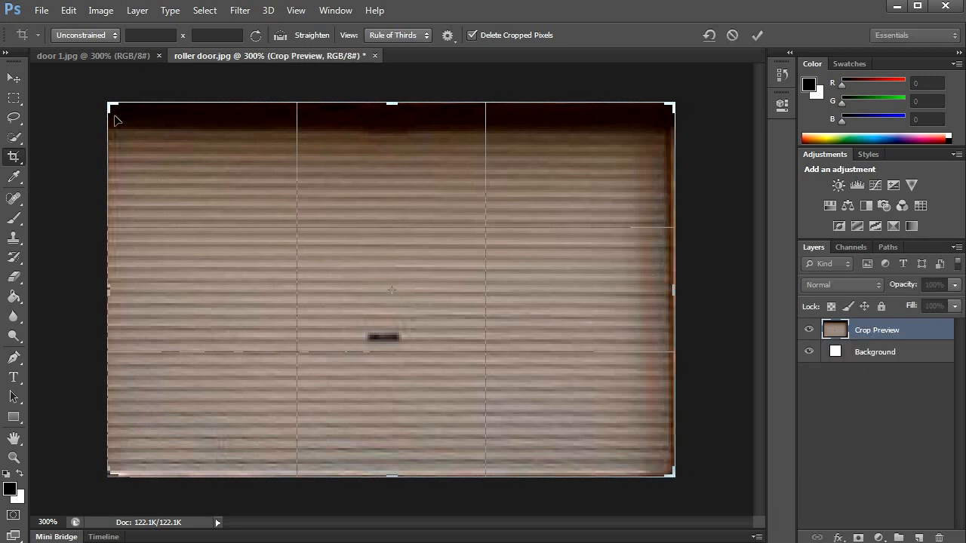
mouse_move(674, 311)
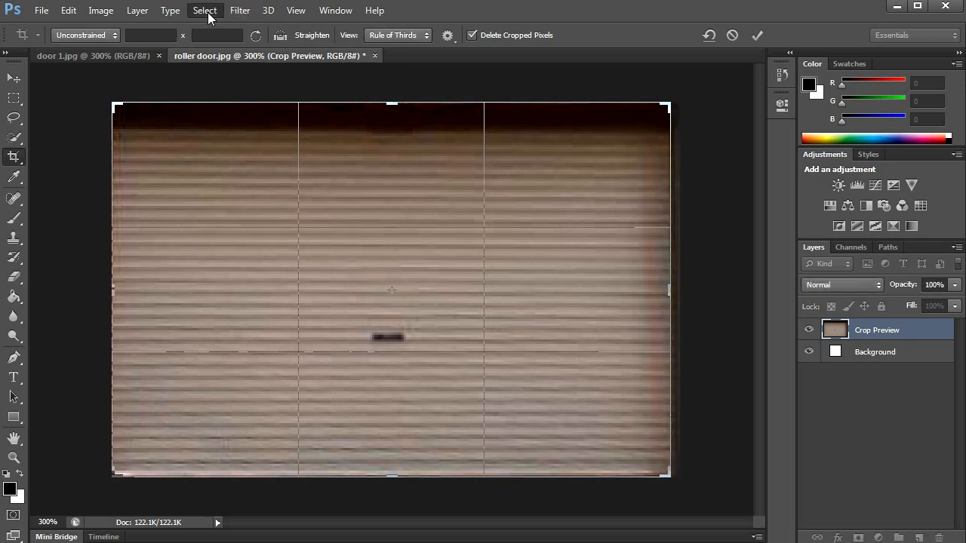
click(295, 10)
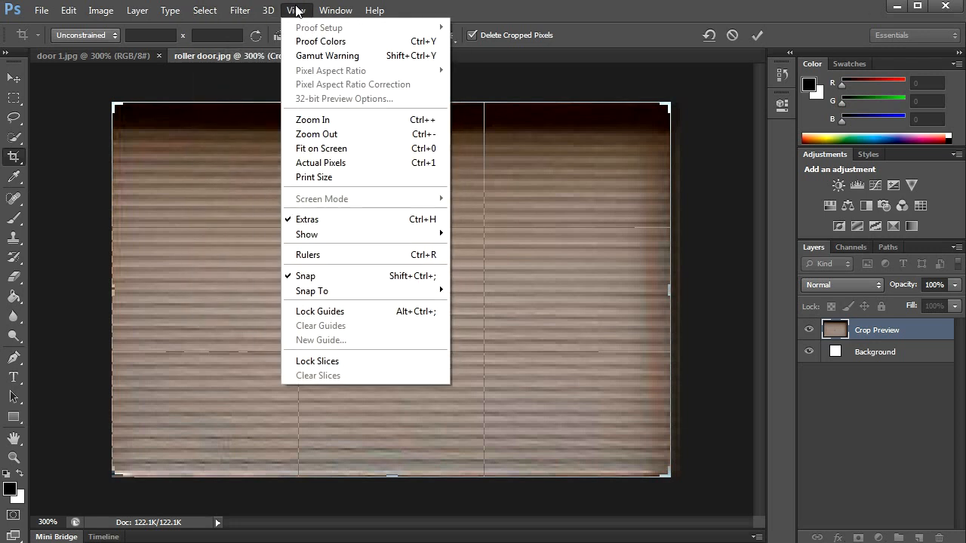
mouse_move(319, 254)
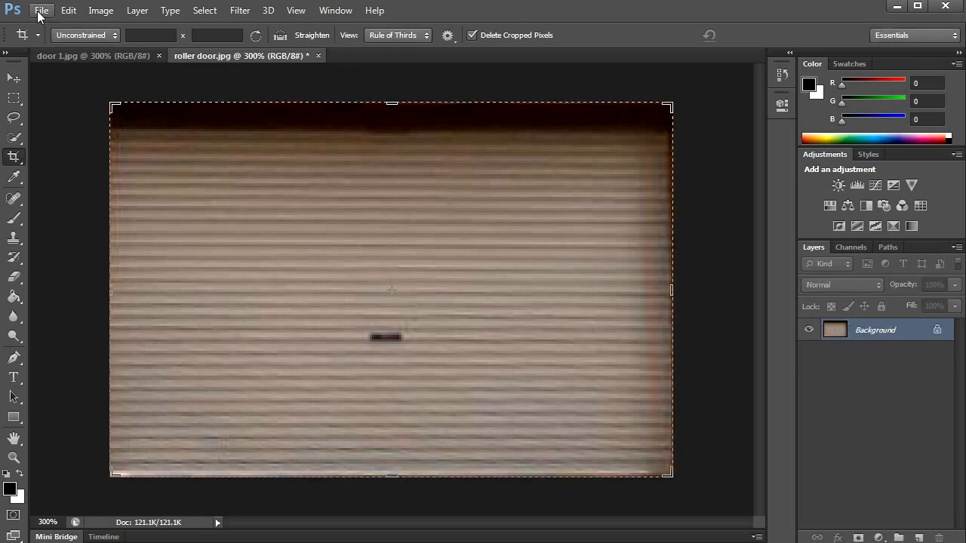
Save the image as a JPEG named 'roller door', accepting the default JPEG quality
click(41, 10)
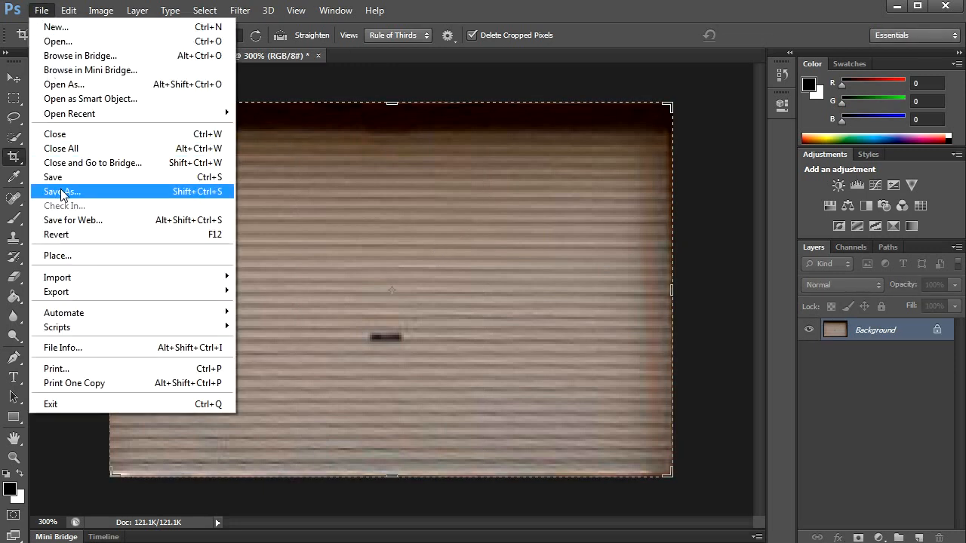
click(60, 191)
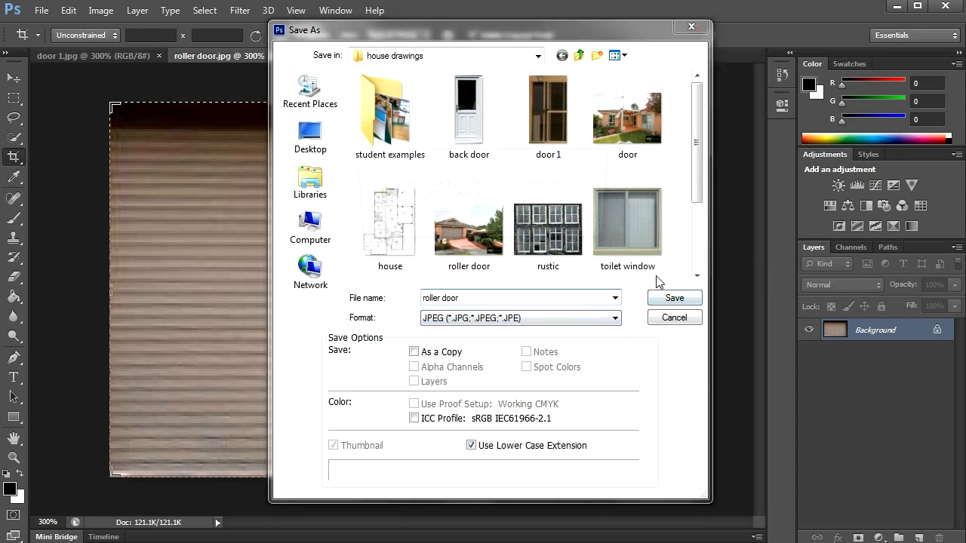
click(674, 297)
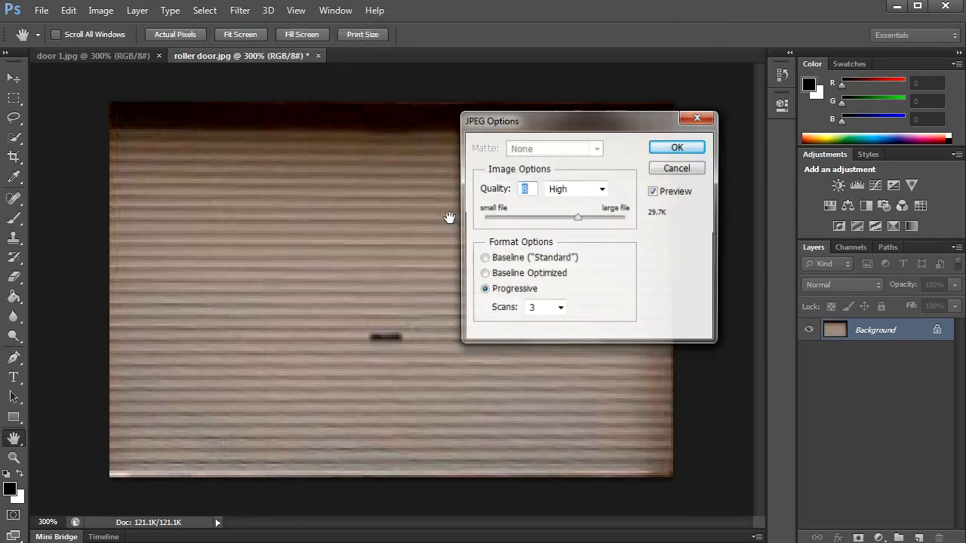
click(676, 146)
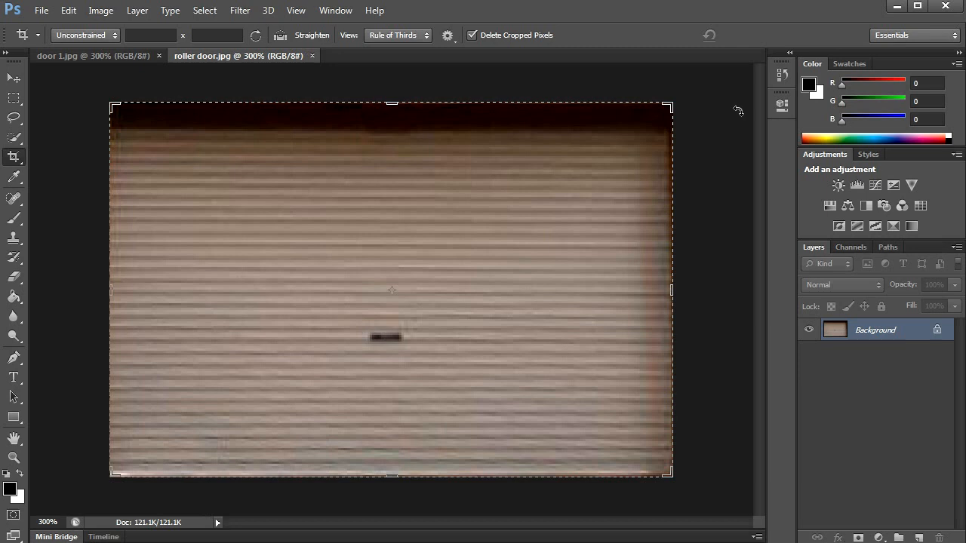
mouse_move(633, 130)
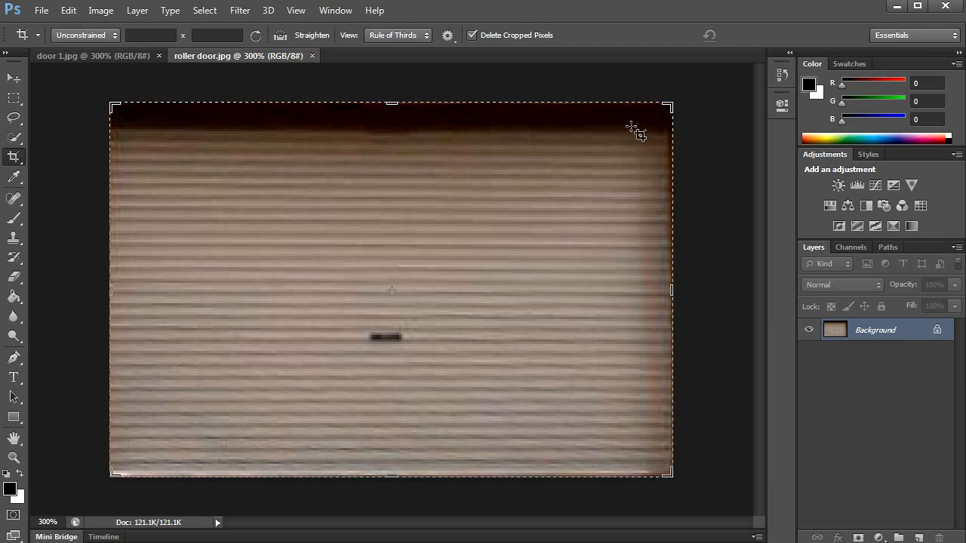
mouse_move(504, 279)
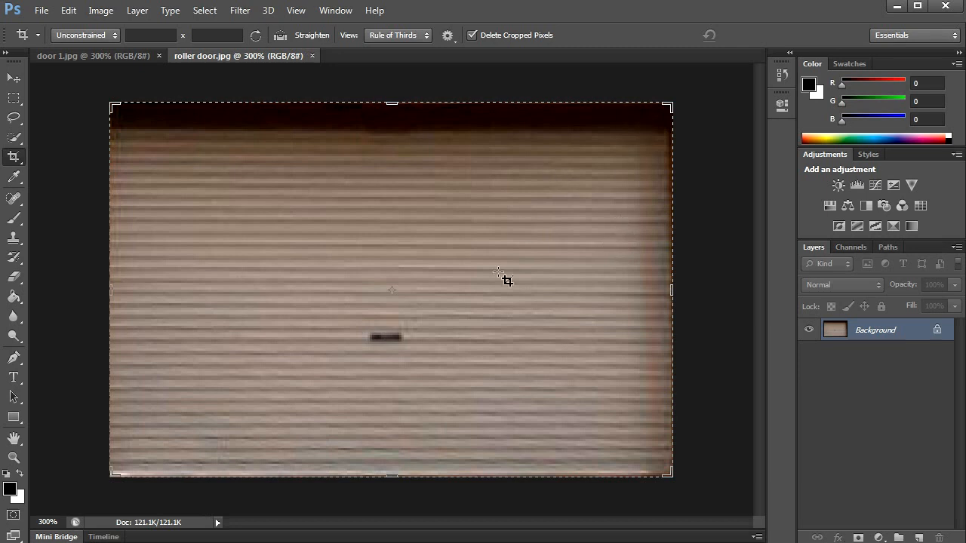